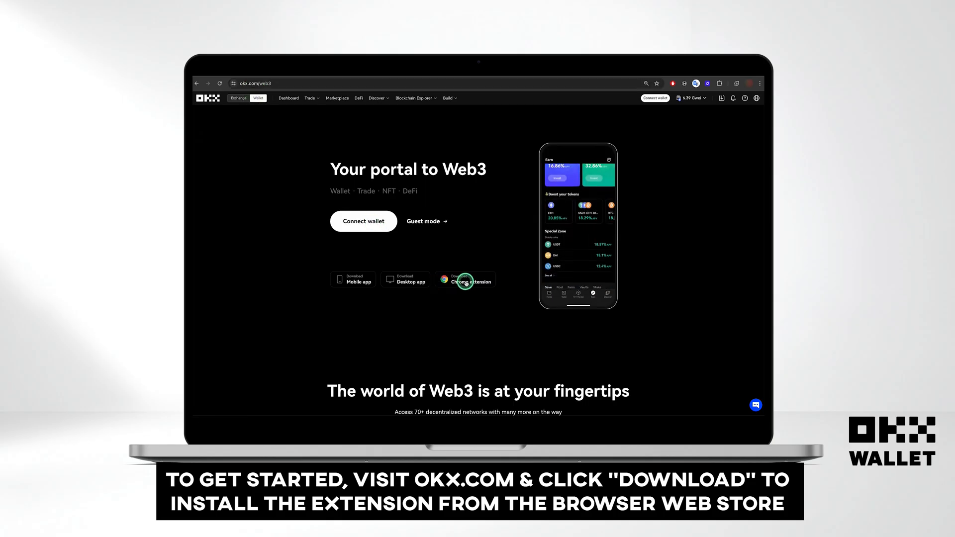
Download the OKX Wallet Chrome extension from the okx.com/web3 portal
left_click(464, 280)
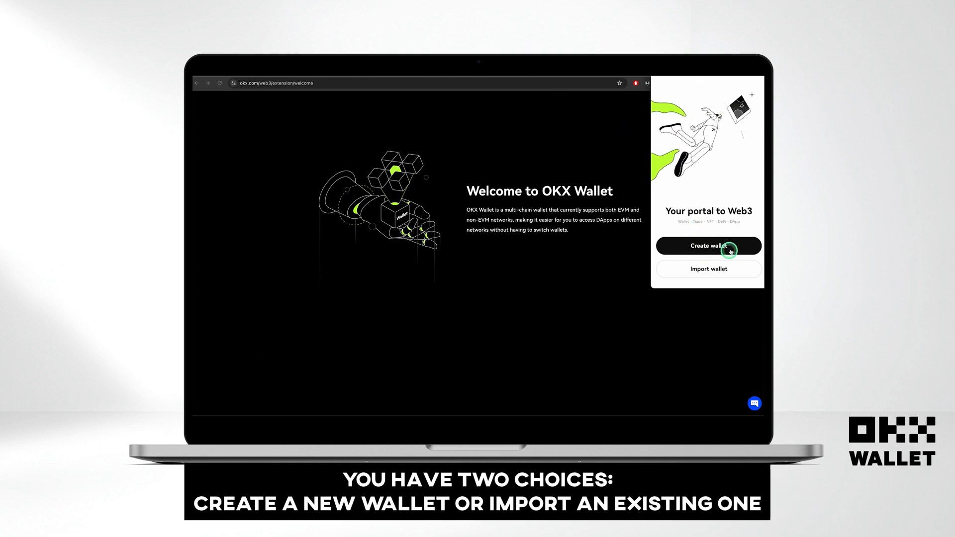
mouse_move(708, 269)
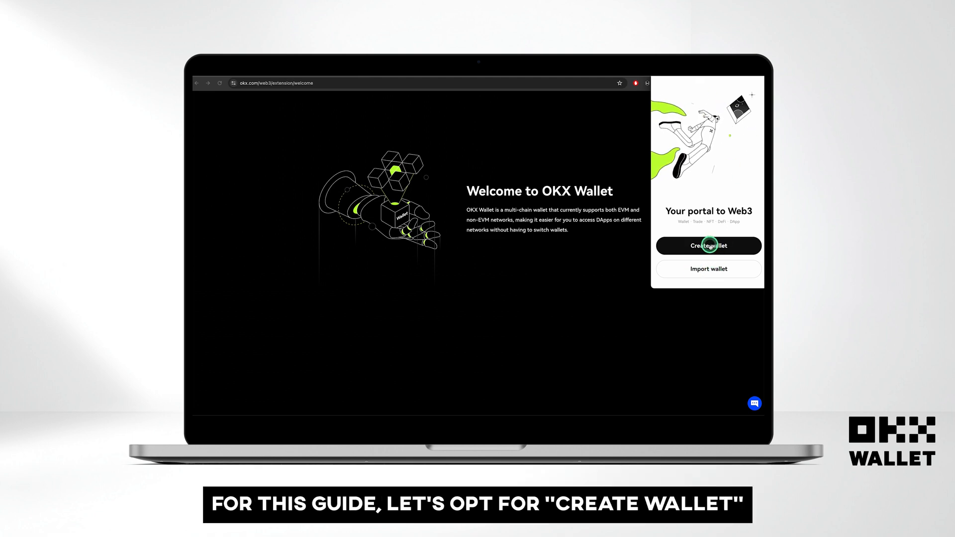
Create a new wallet from a generated seed phrase with a confirmed password and reach the $0.00 home
left_click(707, 246)
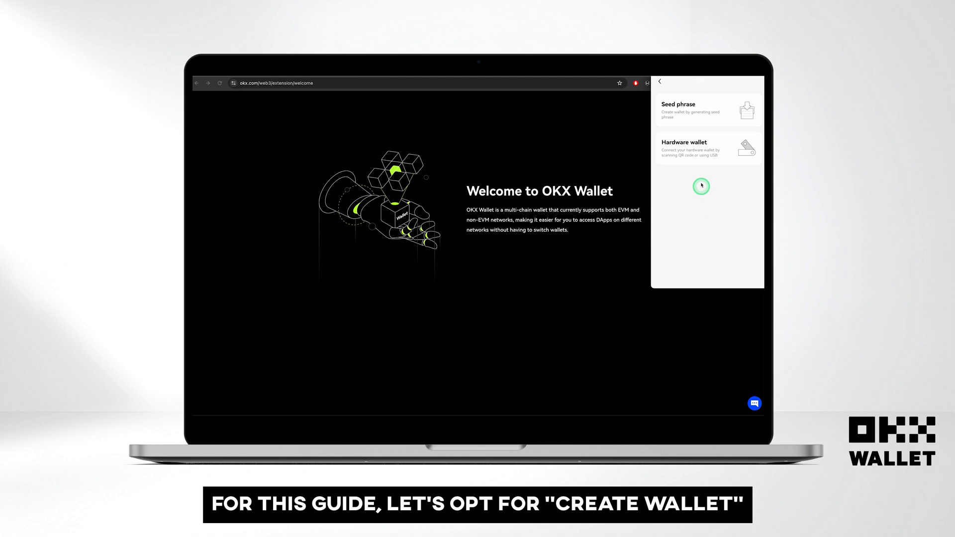
mouse_move(700, 155)
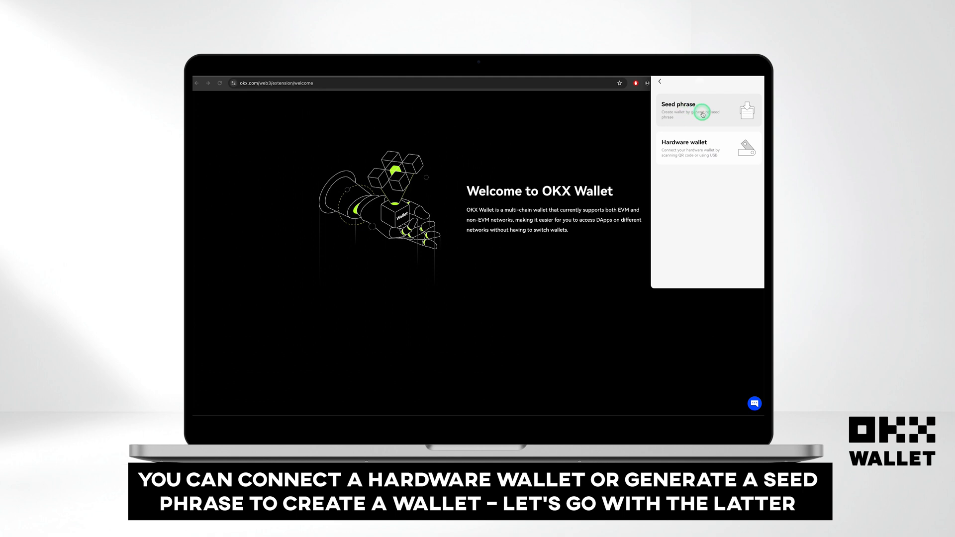
left_click(689, 111)
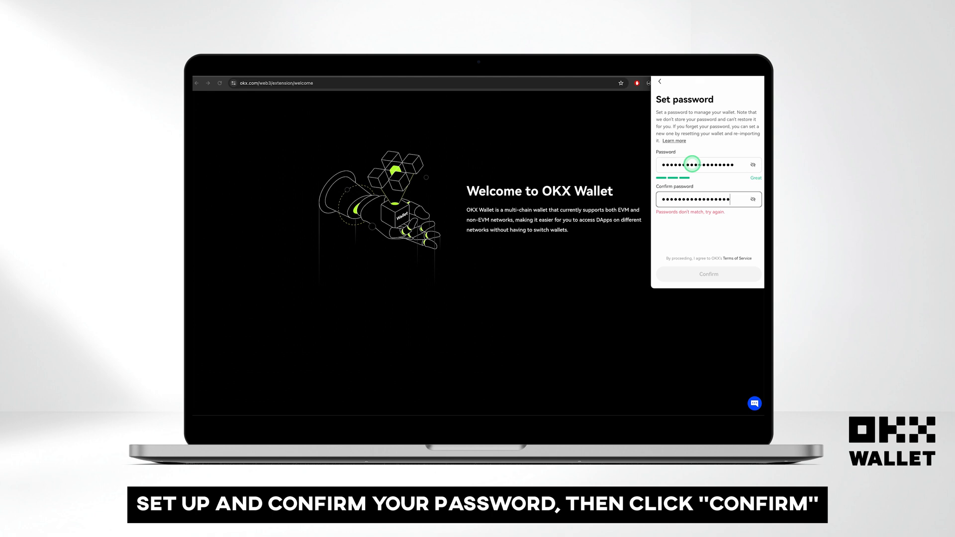
left_click(707, 273)
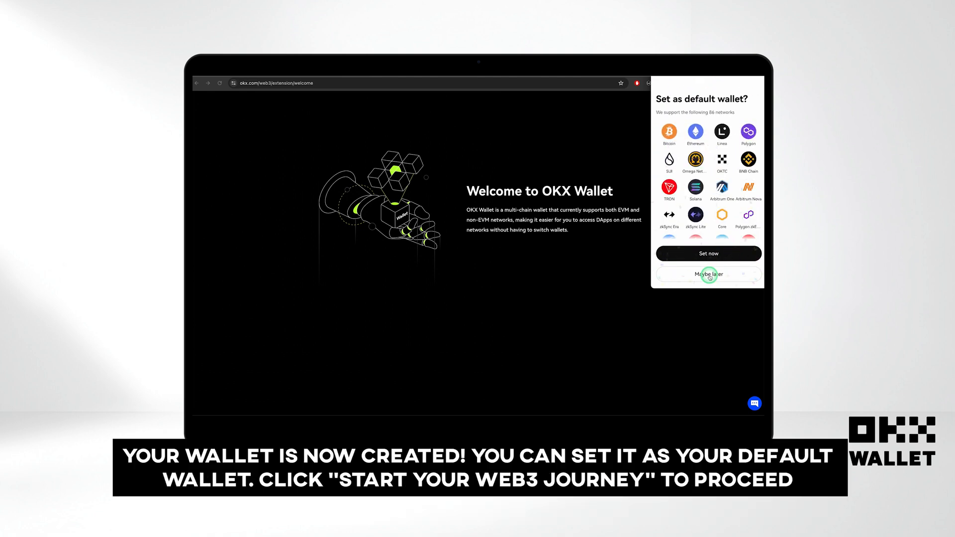
scroll("down", 3)
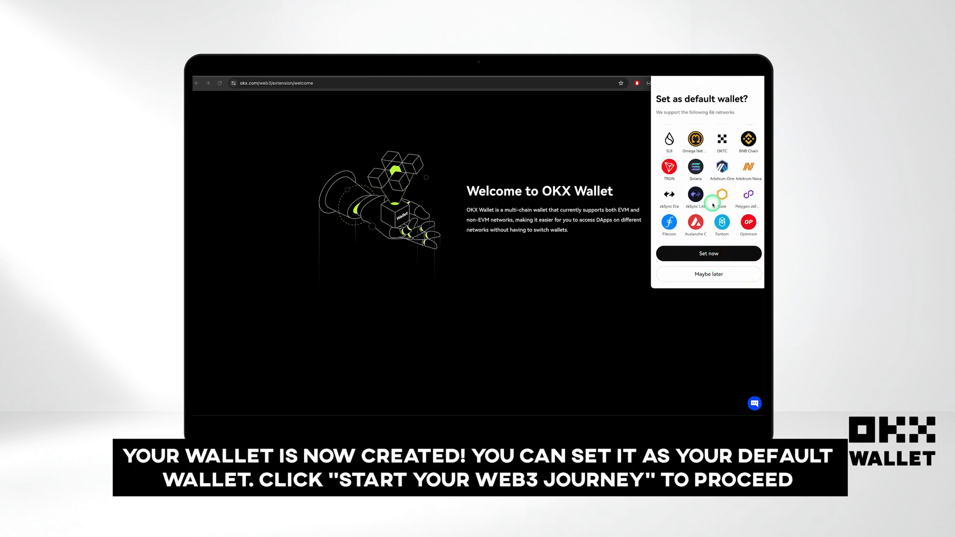
left_click(707, 254)
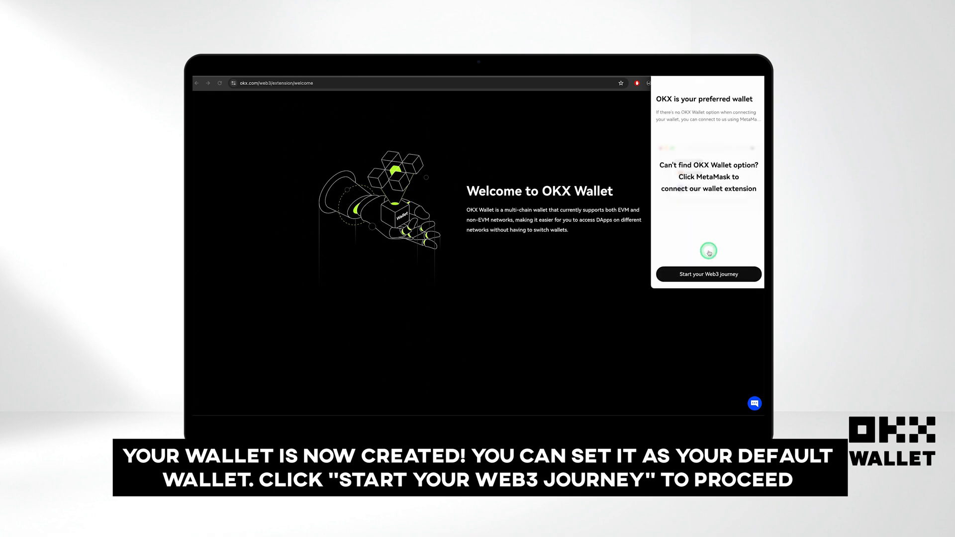
mouse_move(709, 273)
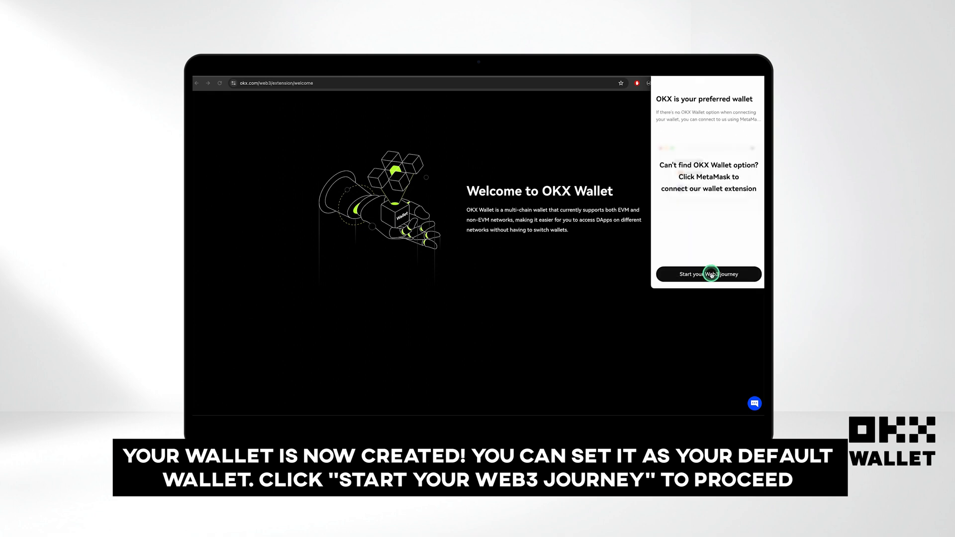
left_click(707, 274)
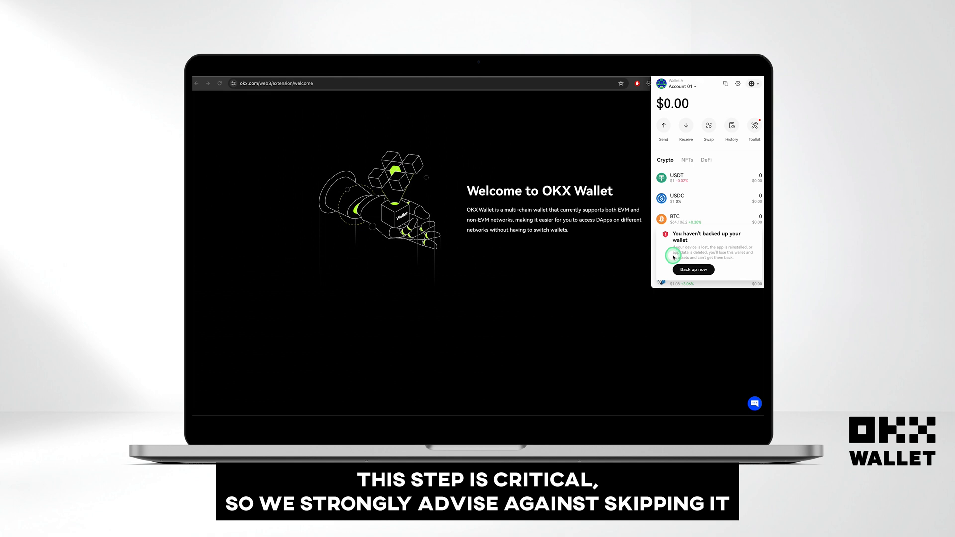
Back up now: confirm the password, reveal the seed phrase and mark it as noted down
left_click(693, 269)
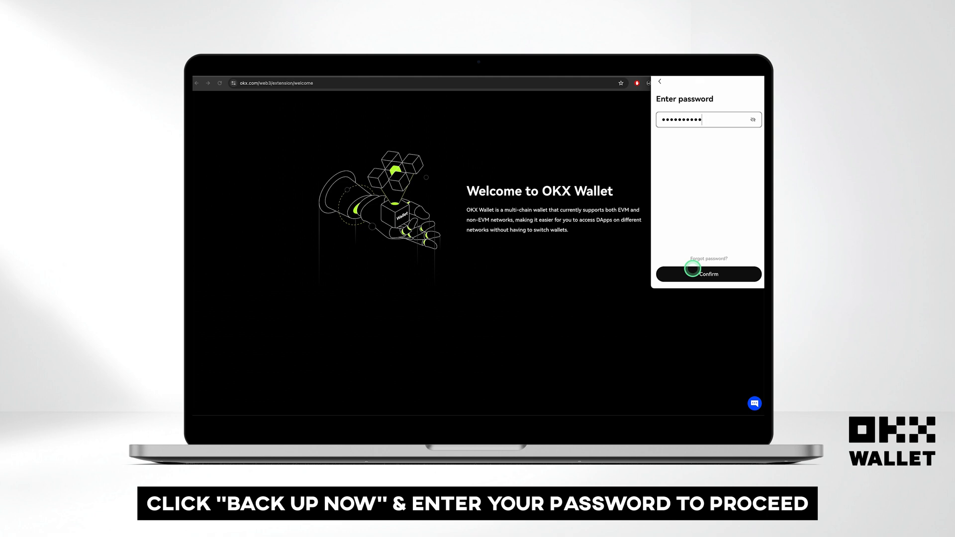
left_click(707, 273)
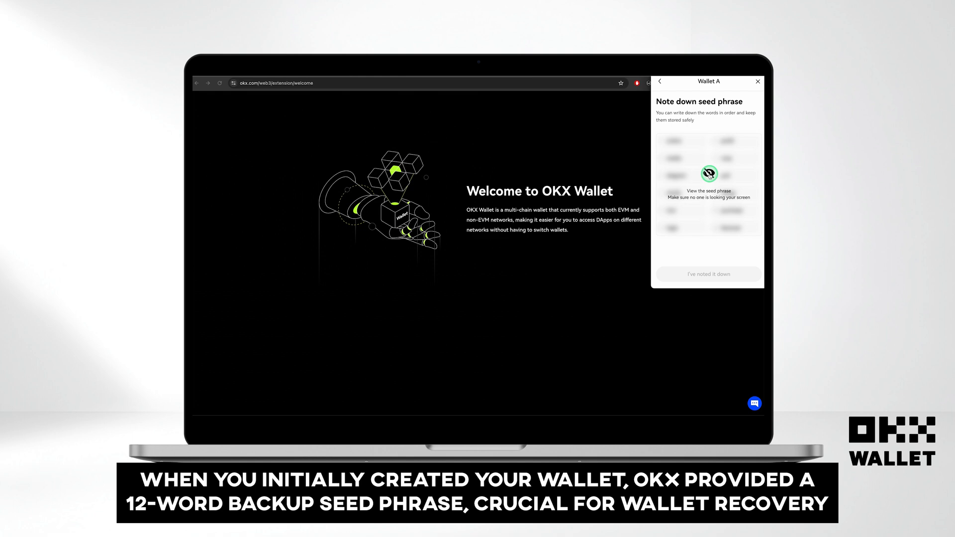
left_click(707, 174)
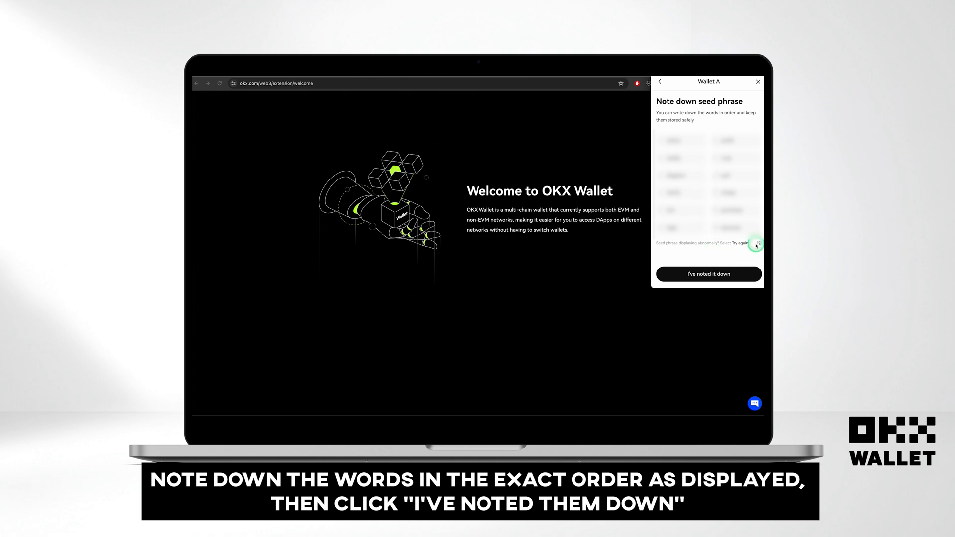
left_click(707, 275)
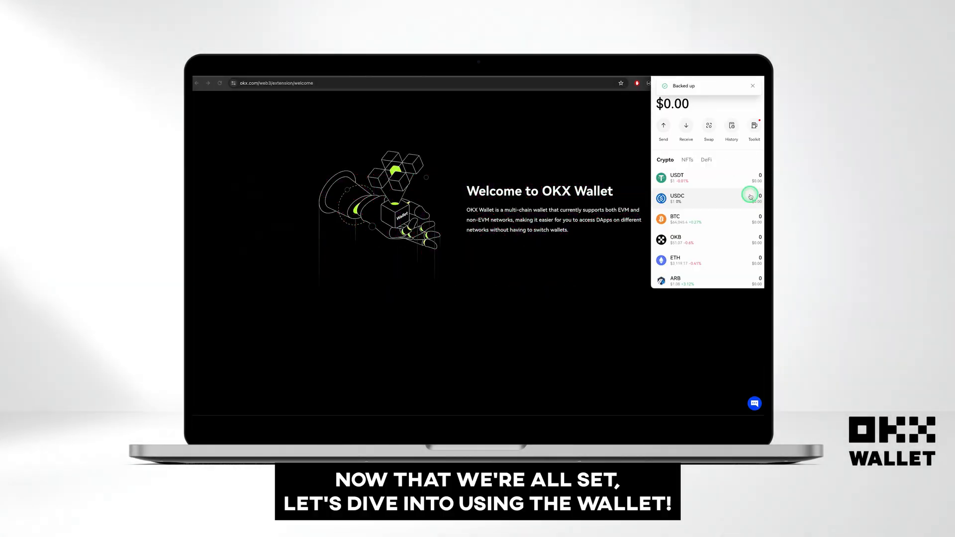
Add SUI from the popular crypto list in Manage crypto to the wallet's tokens
left_click(672, 83)
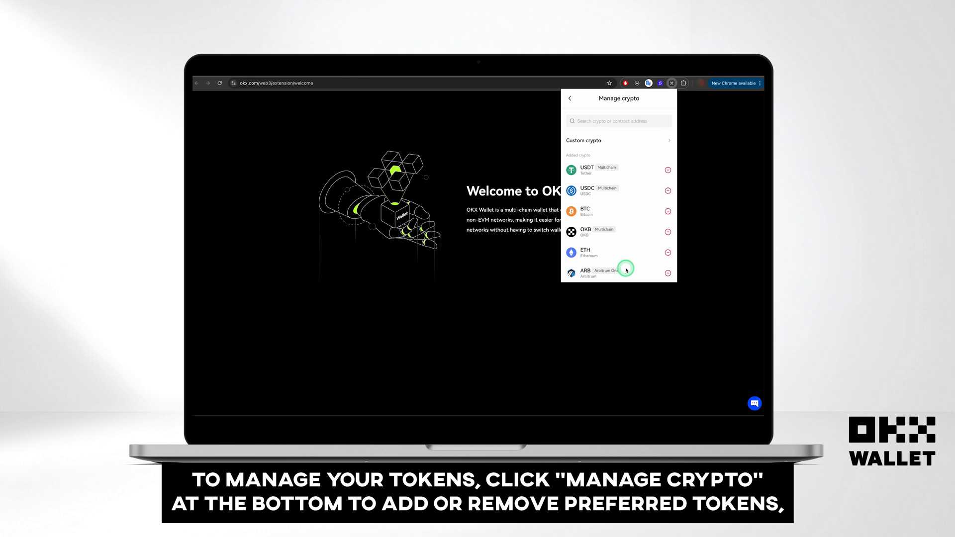
scroll("down", 3)
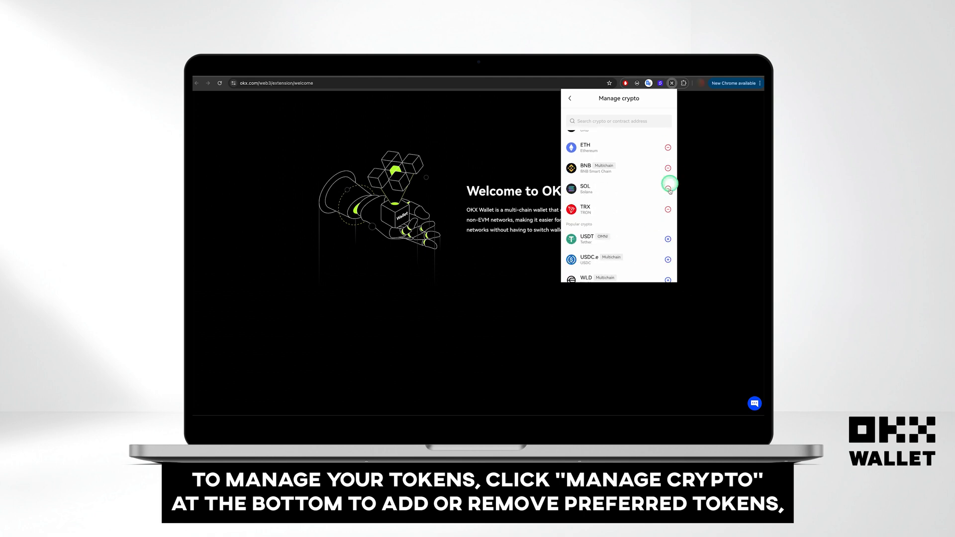
scroll("down", 3)
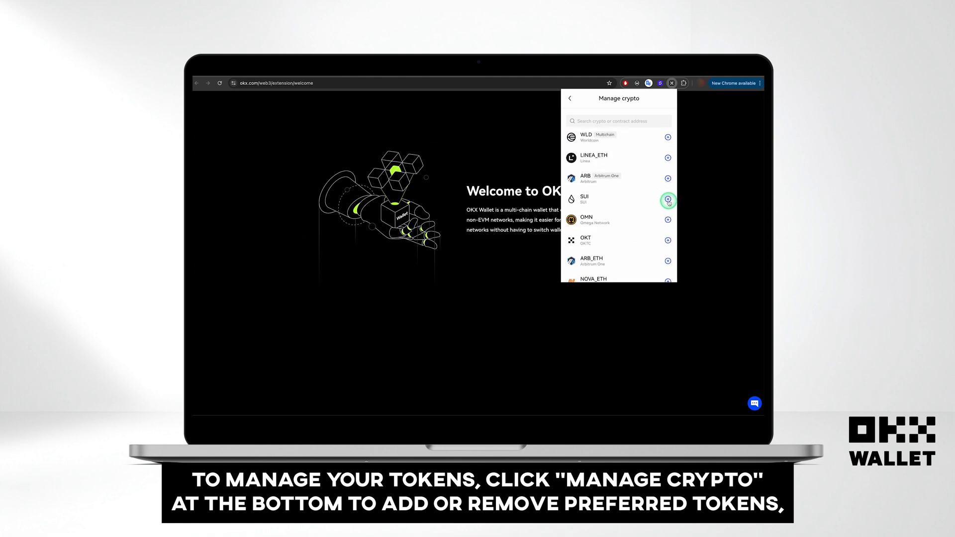
left_click(570, 98)
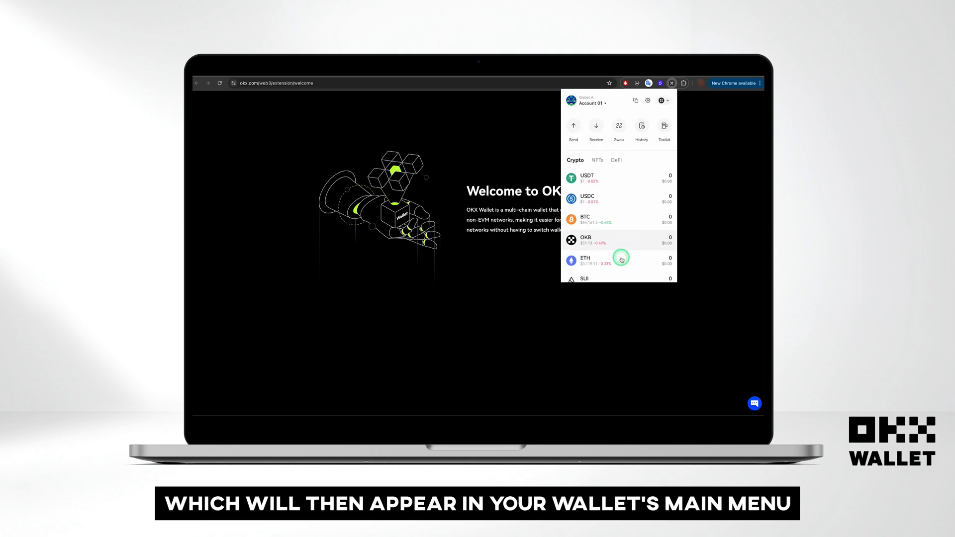
scroll("down", 3)
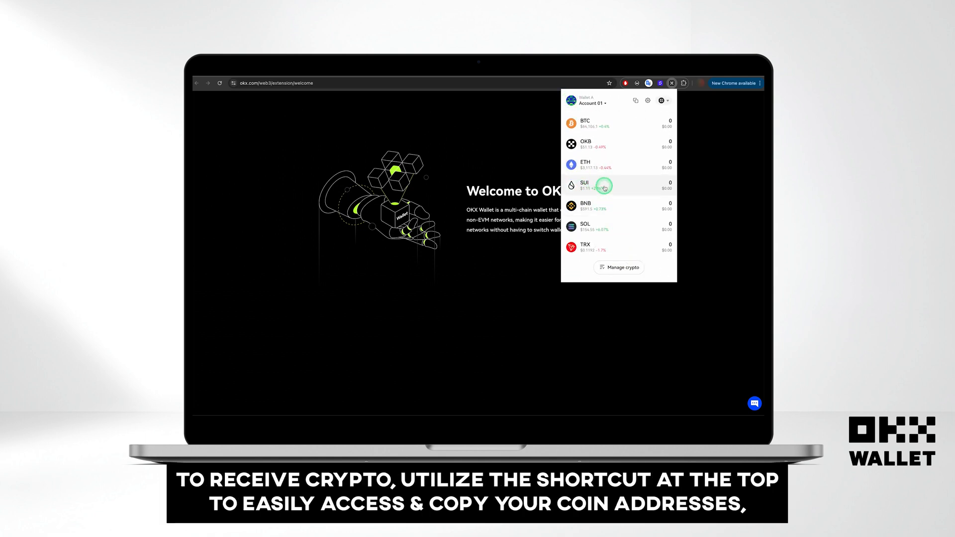
Show the per-network wallet addresses, then the Ethereum receive QR code, returning to the ETH page
left_click(635, 102)
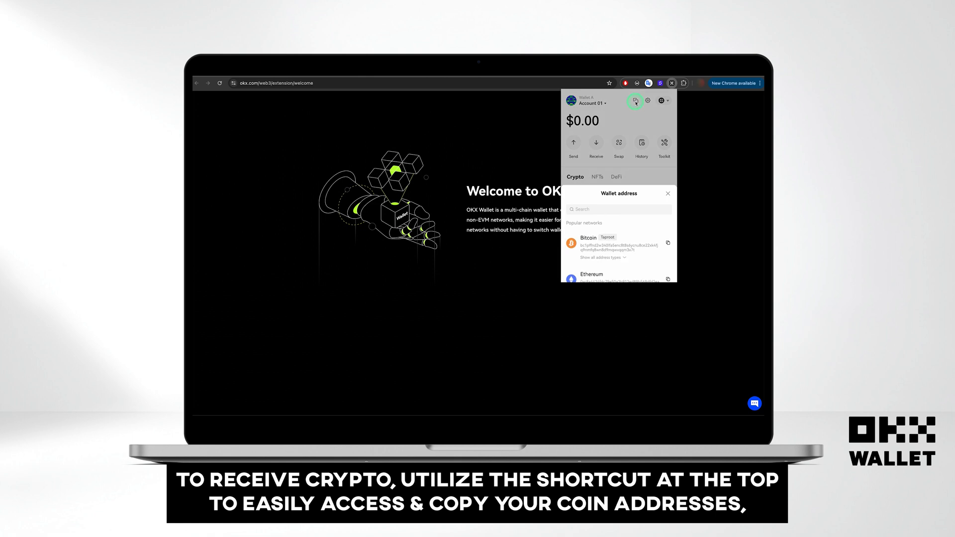
left_click(667, 279)
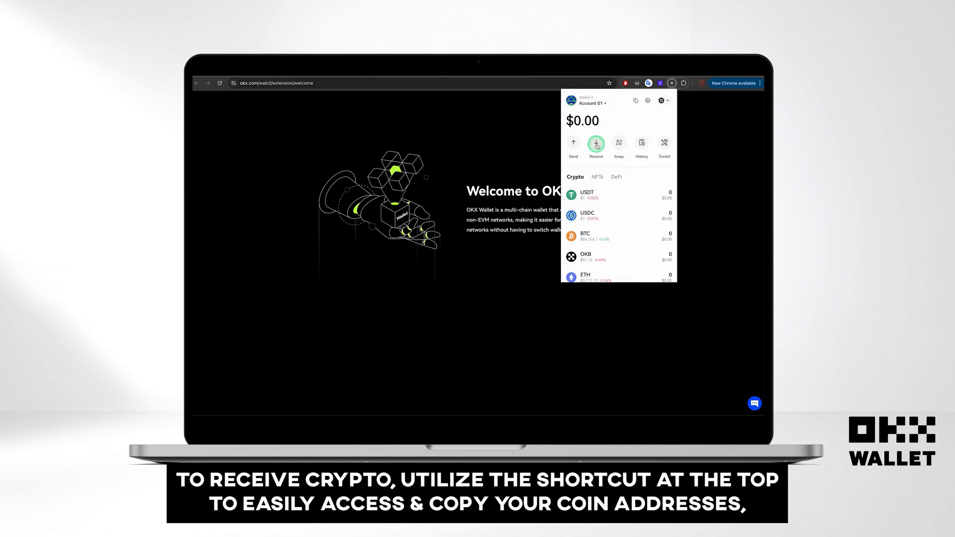
left_click(595, 148)
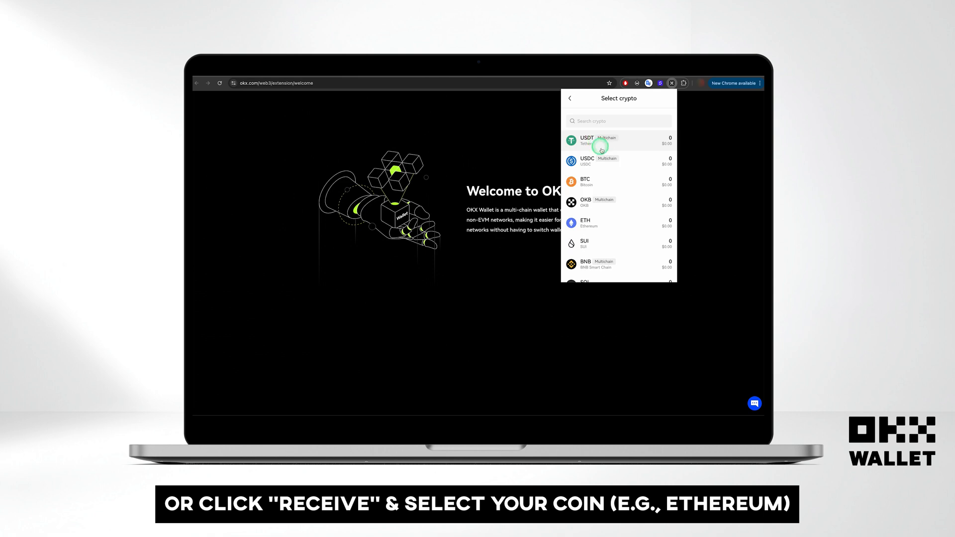
mouse_move(625, 222)
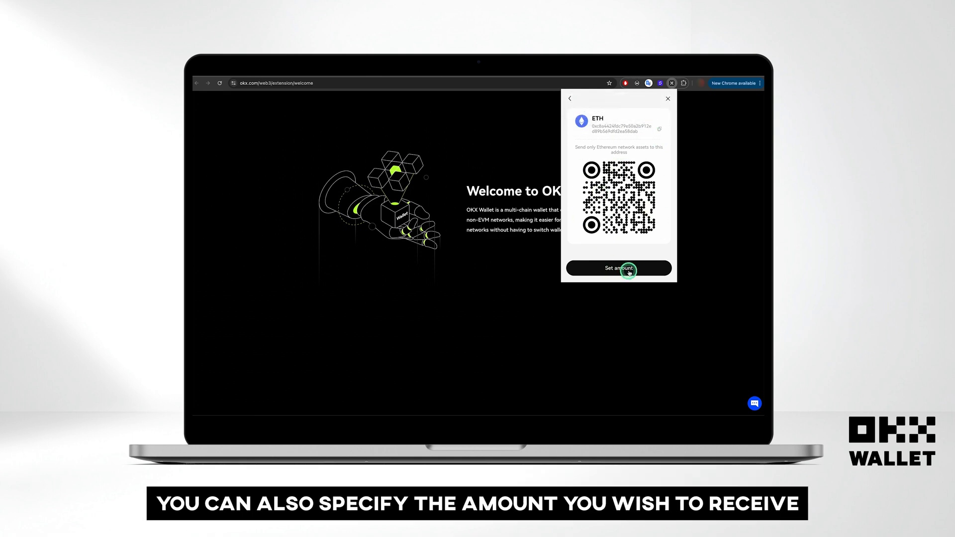
mouse_move(569, 99)
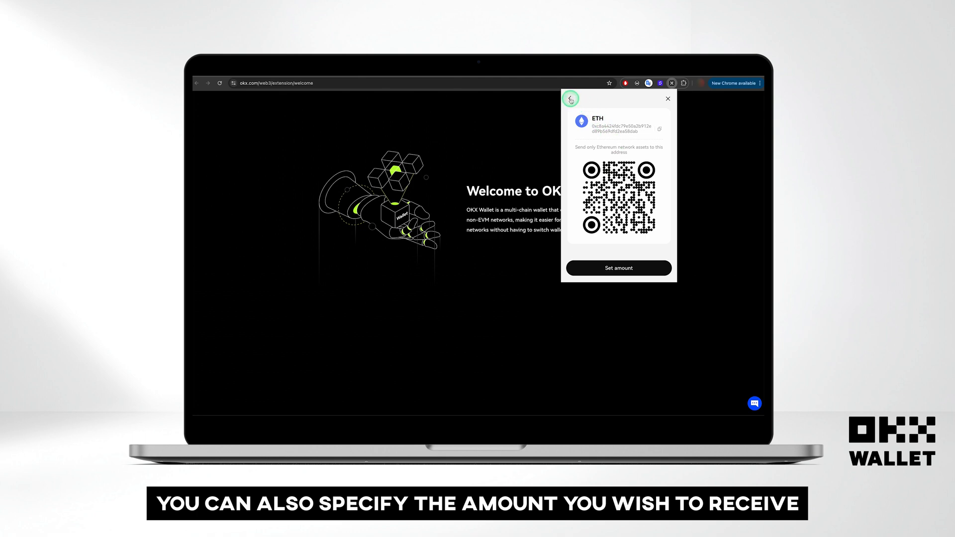
left_click(569, 99)
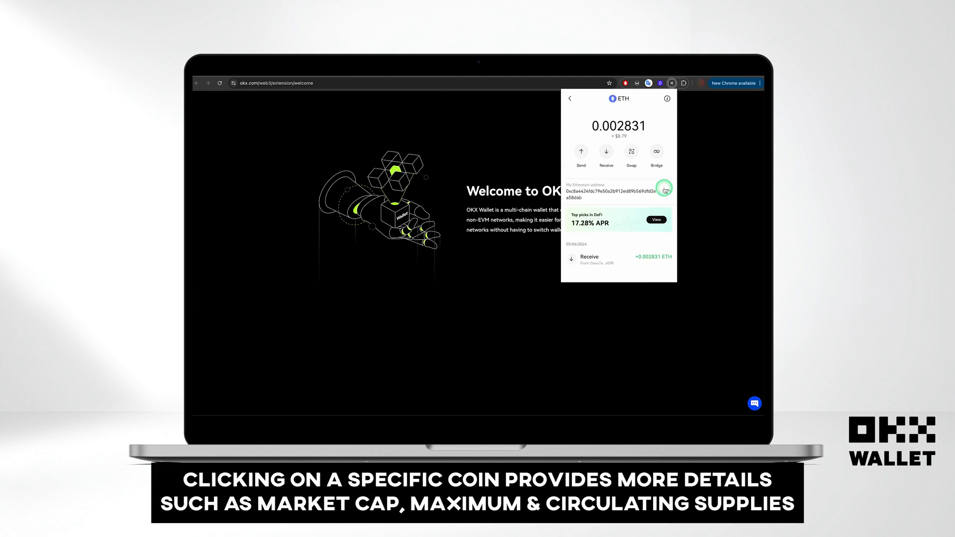
Review ETH's market cap and supply info, copy the ETH address and start a swap from ETH
left_click(666, 98)
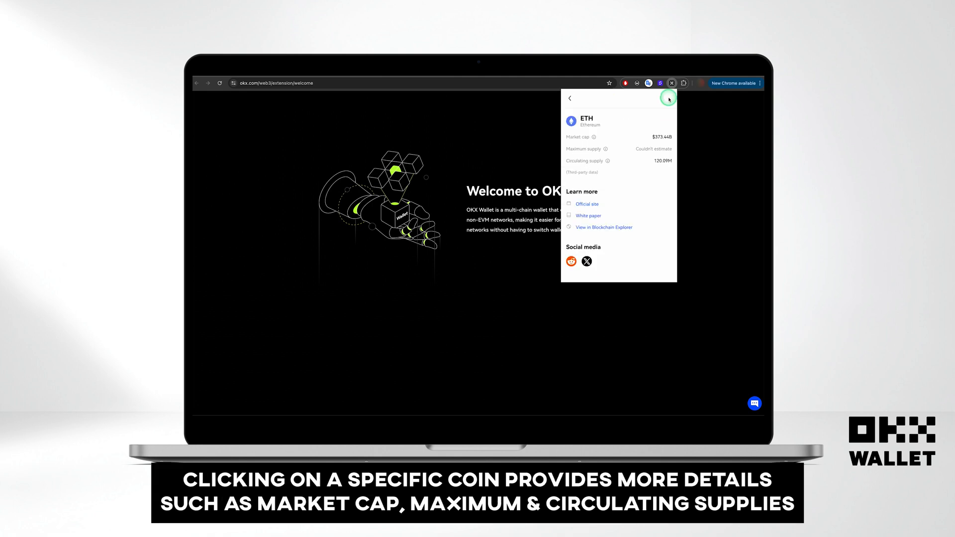
mouse_move(603, 142)
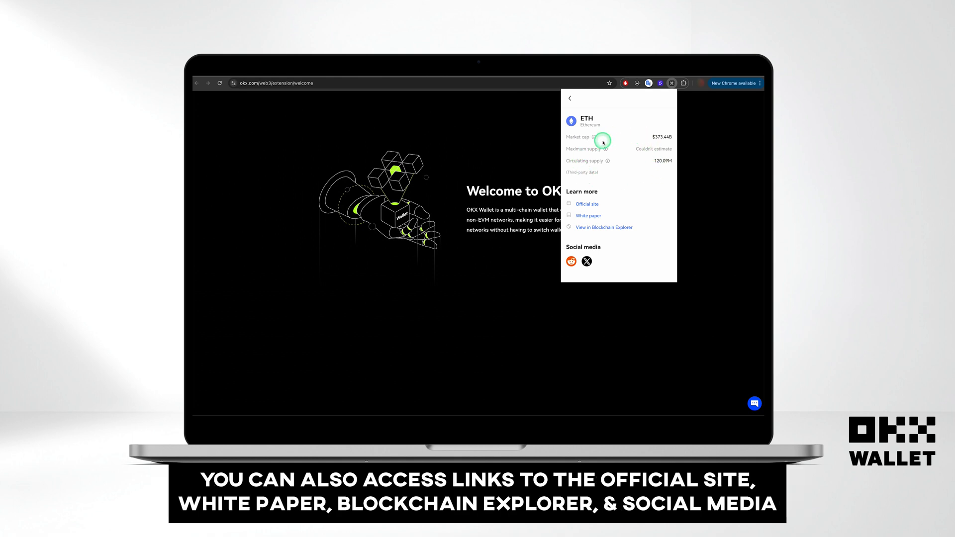
mouse_move(577, 216)
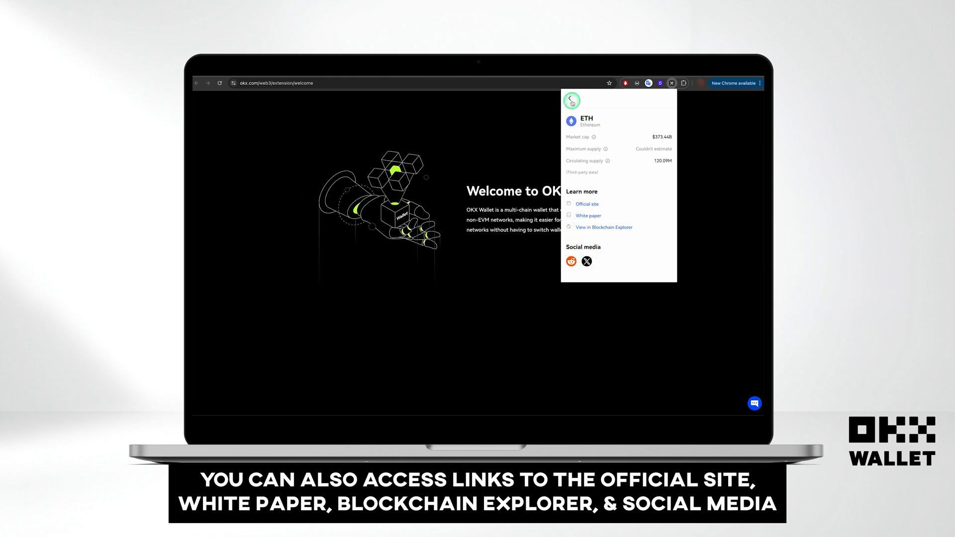
left_click(571, 99)
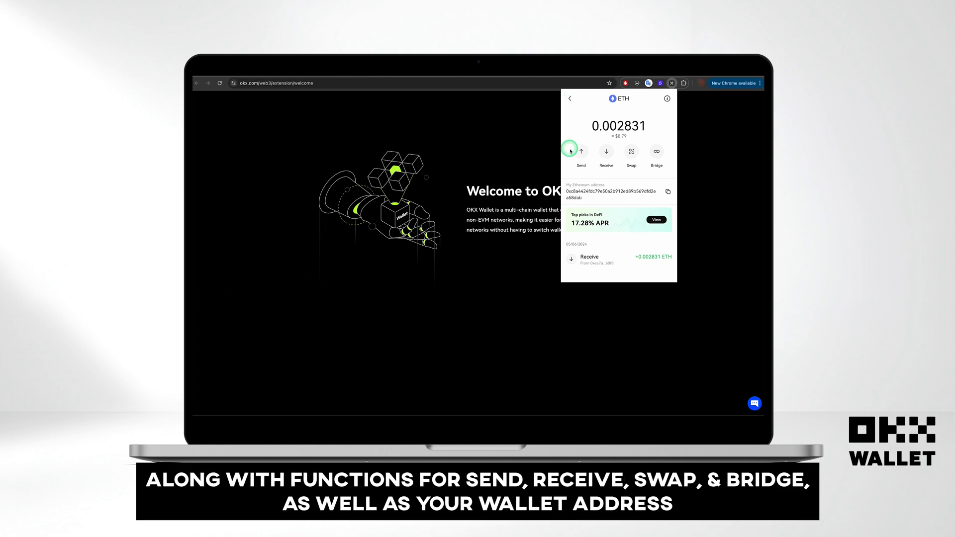
mouse_move(582, 175)
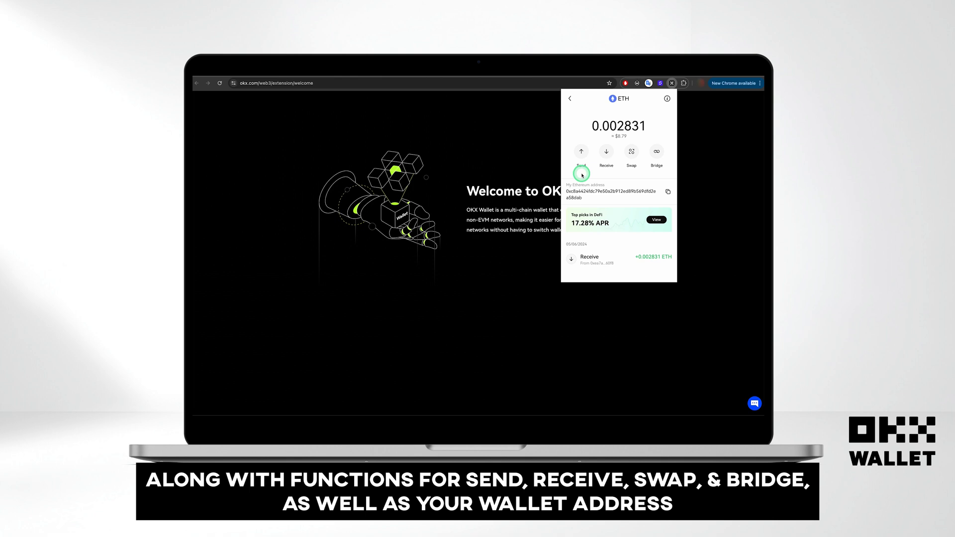
mouse_move(637, 197)
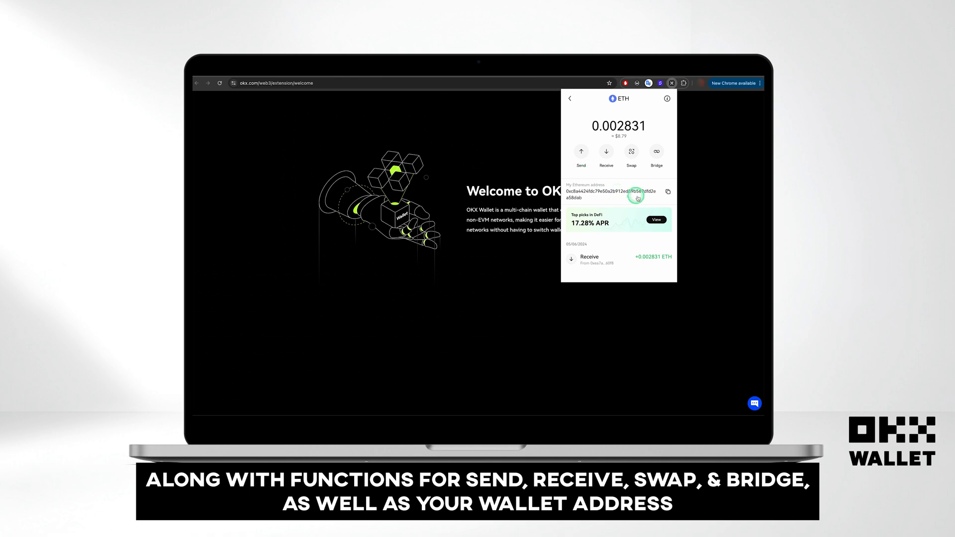
left_click(656, 219)
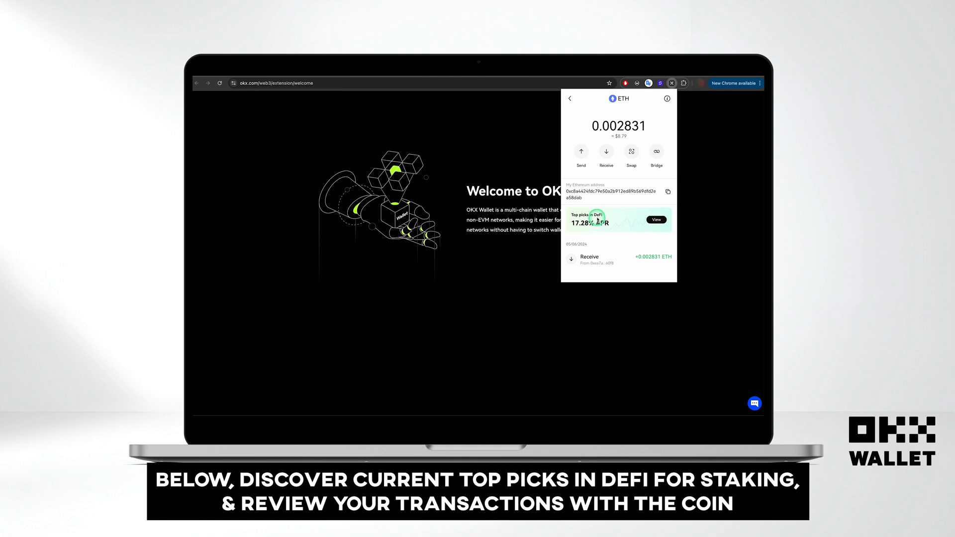
left_click(631, 153)
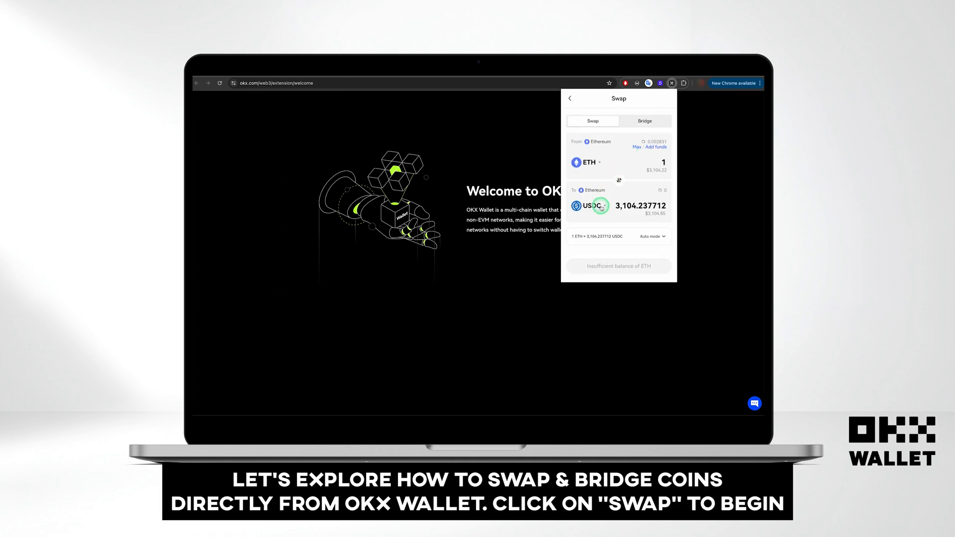
Set the swap to 0.001 ETH into USDT and expand its trading mode and fee details
left_click(592, 205)
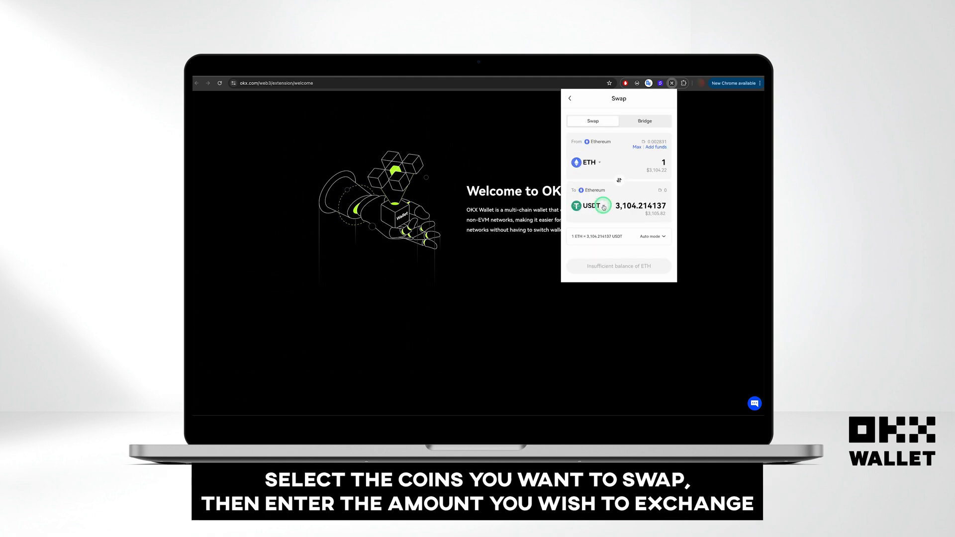
type("0.001")
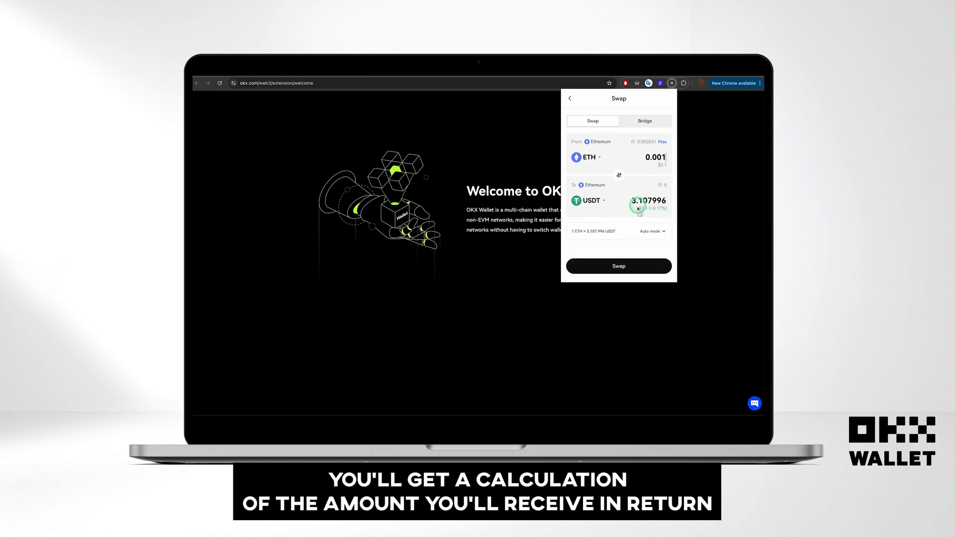
left_click(651, 231)
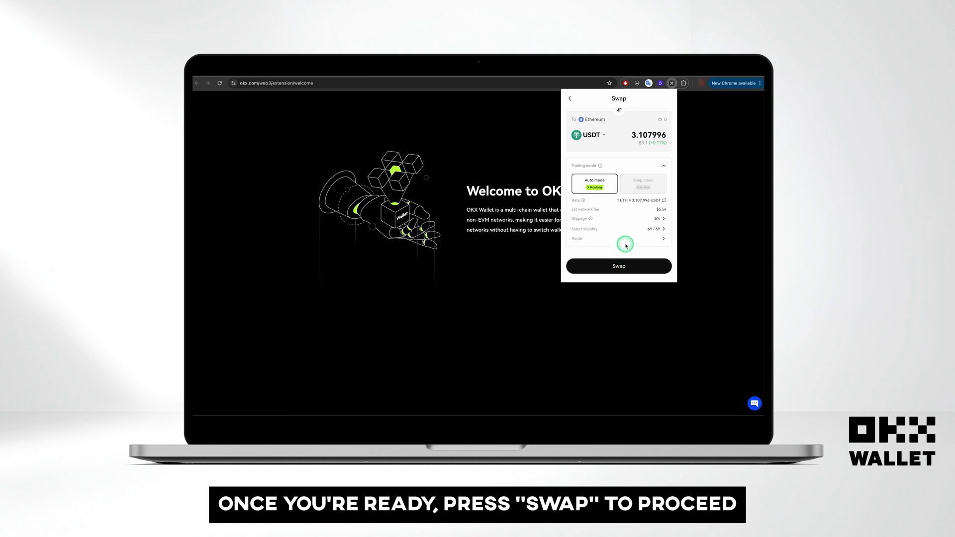
left_click(644, 121)
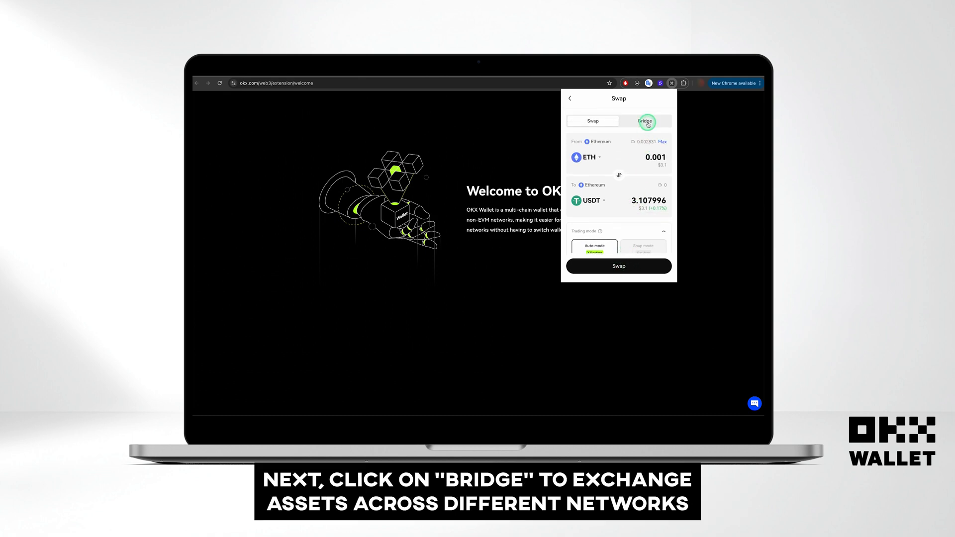
Get a Bridge quote for 1 ETH into SOL on the Solana network
left_click(644, 120)
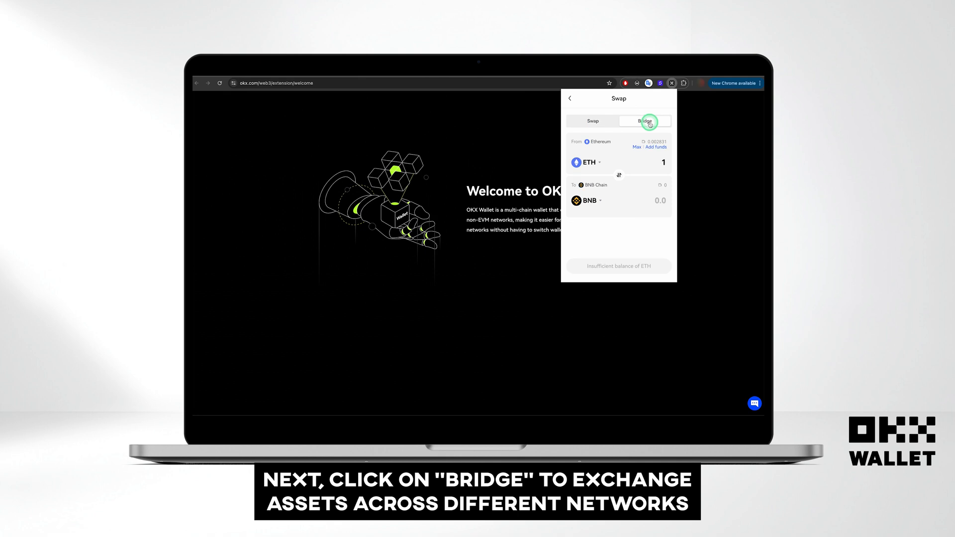
left_click(644, 121)
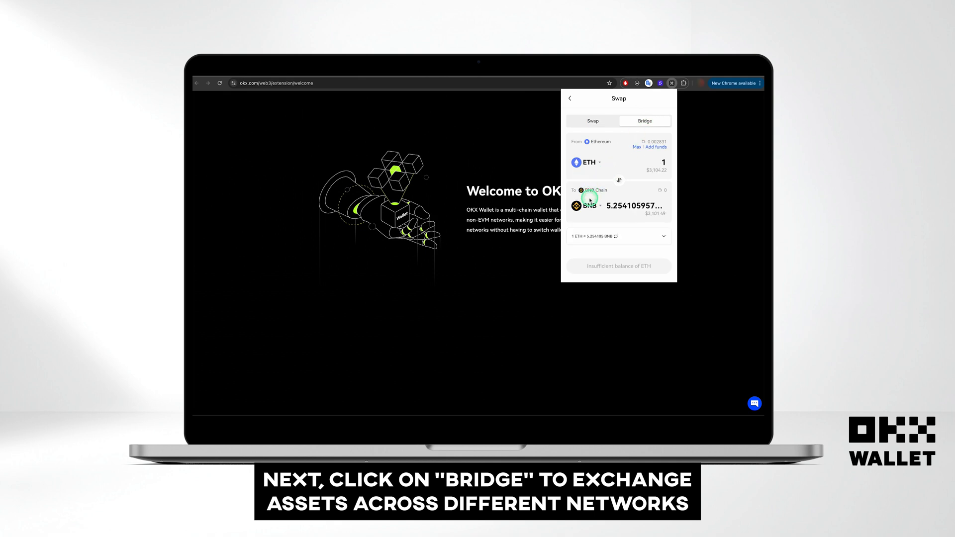
left_click(587, 206)
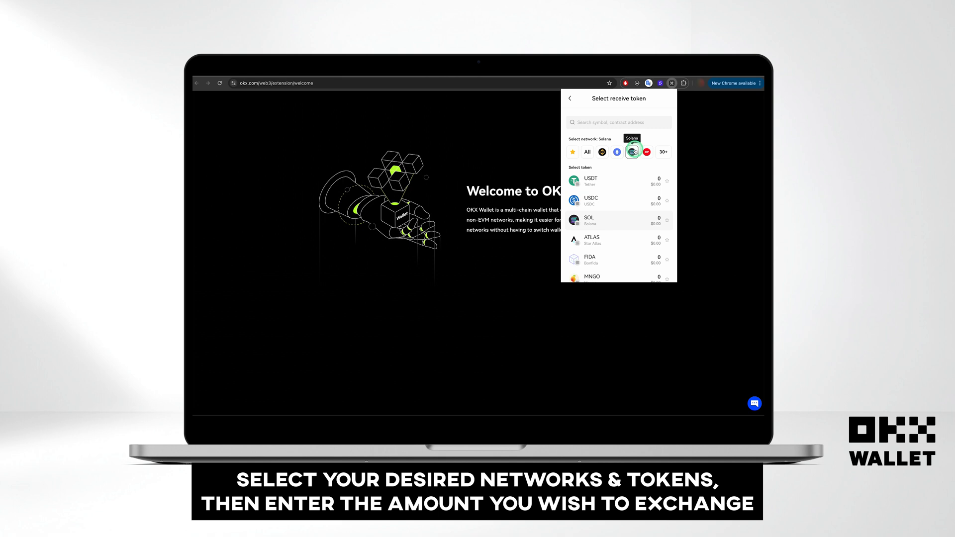
left_click(588, 220)
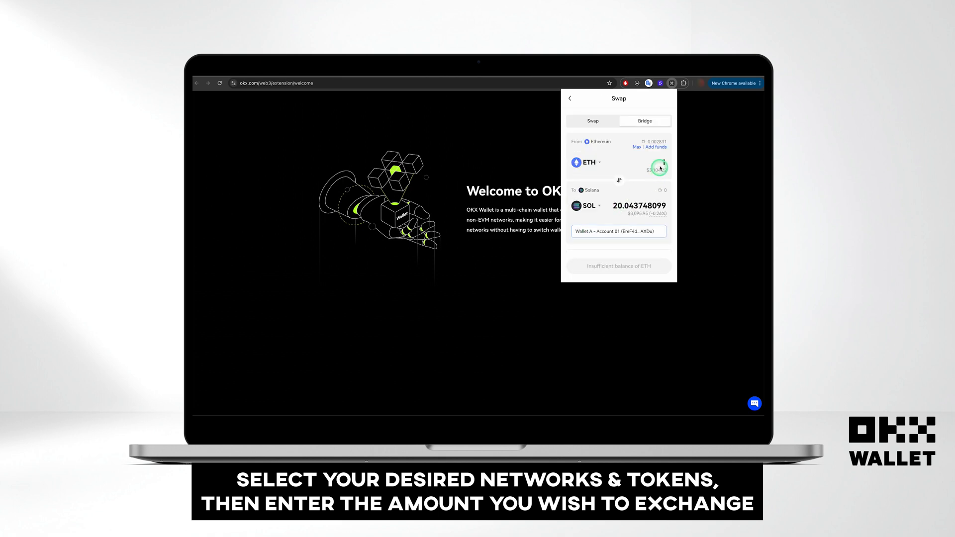
type("1")
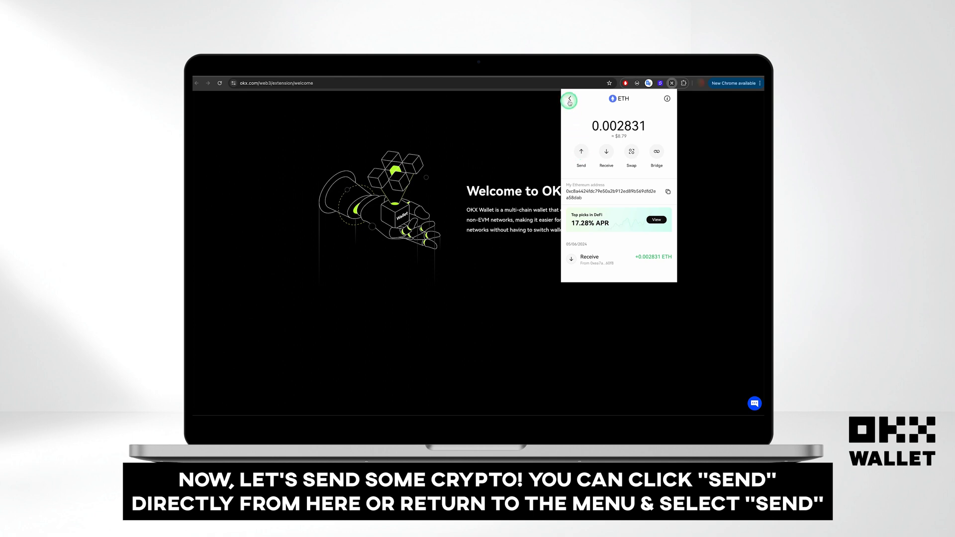
Start a send of ETH from the wallet home and save the recipient address as an address book contact
left_click(569, 100)
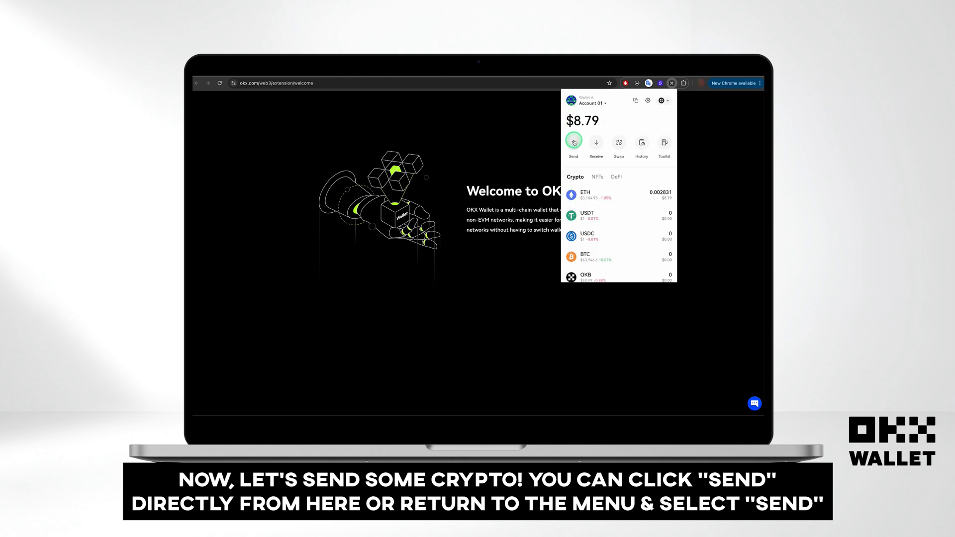
left_click(573, 143)
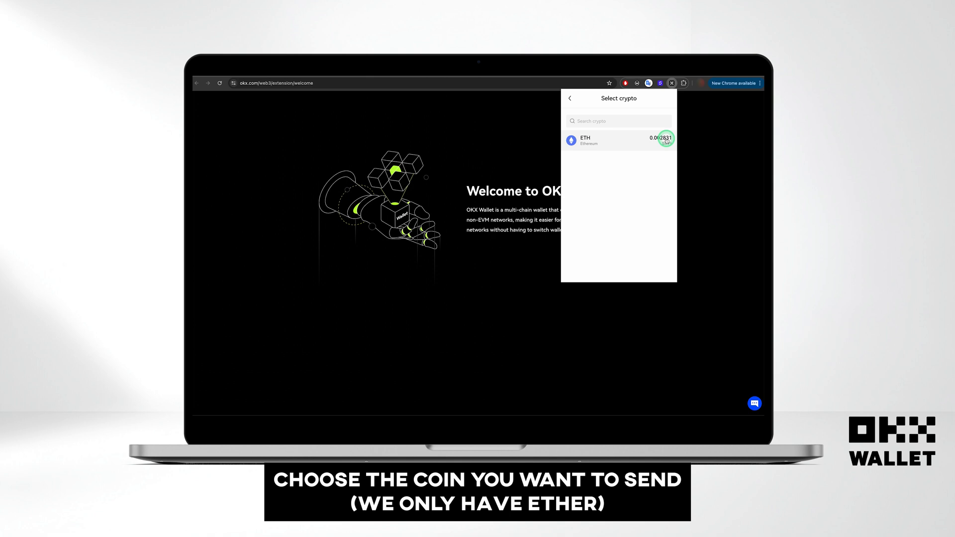
left_click(618, 140)
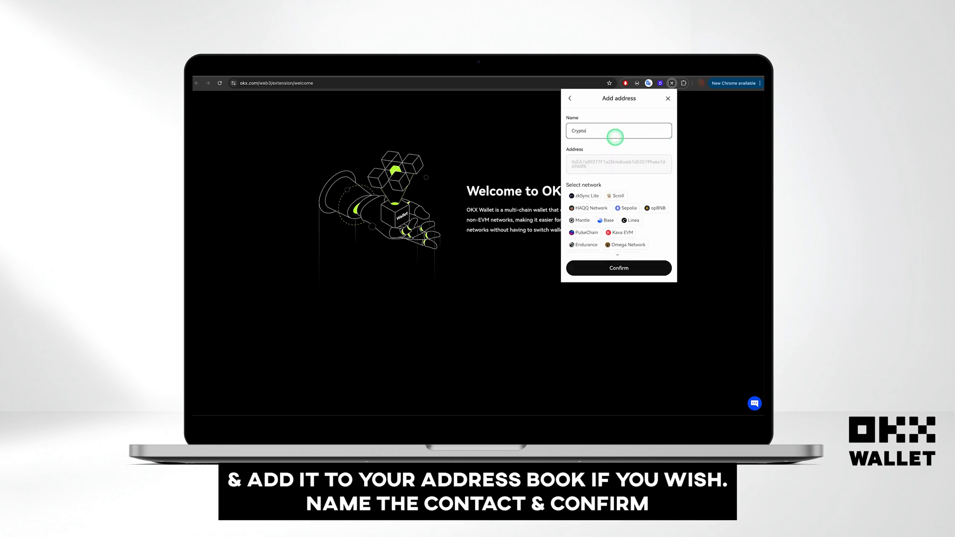
scroll("down", 3)
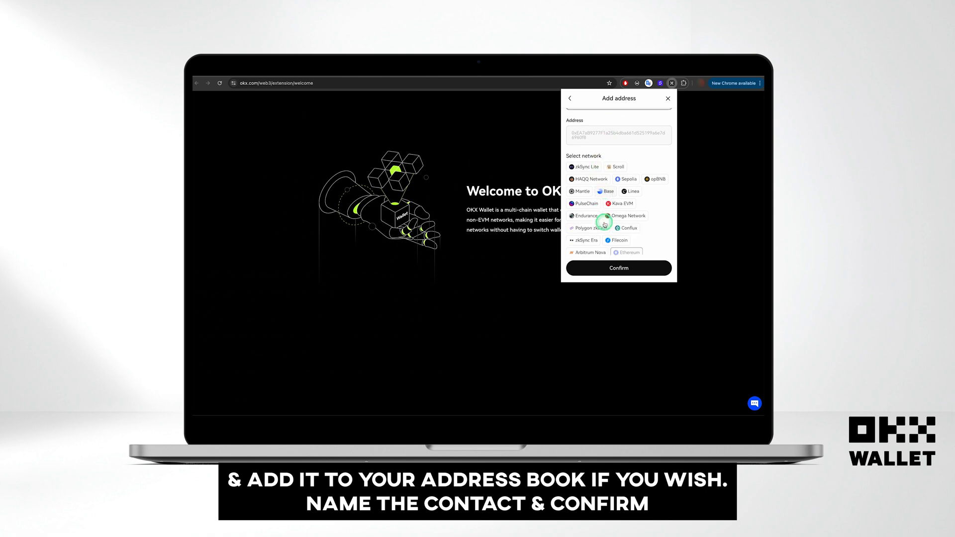
left_click(618, 268)
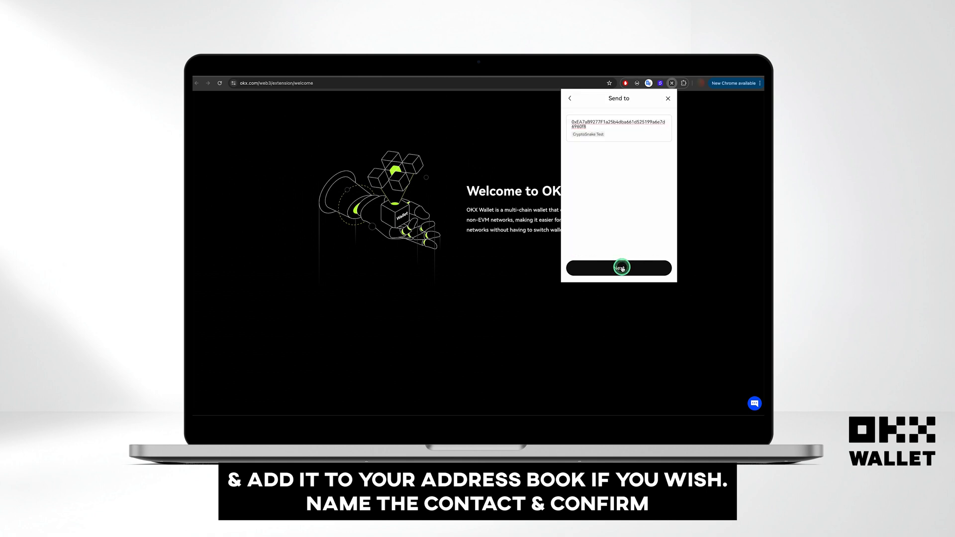
Enter the send amount in US dollars, then set it to the entire ETH balance with Max
left_click(617, 268)
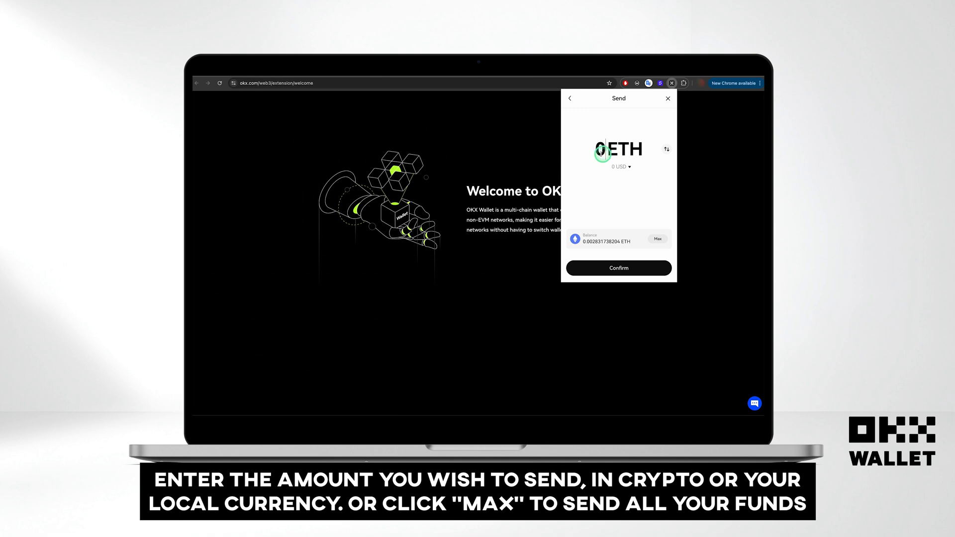
left_click(666, 149)
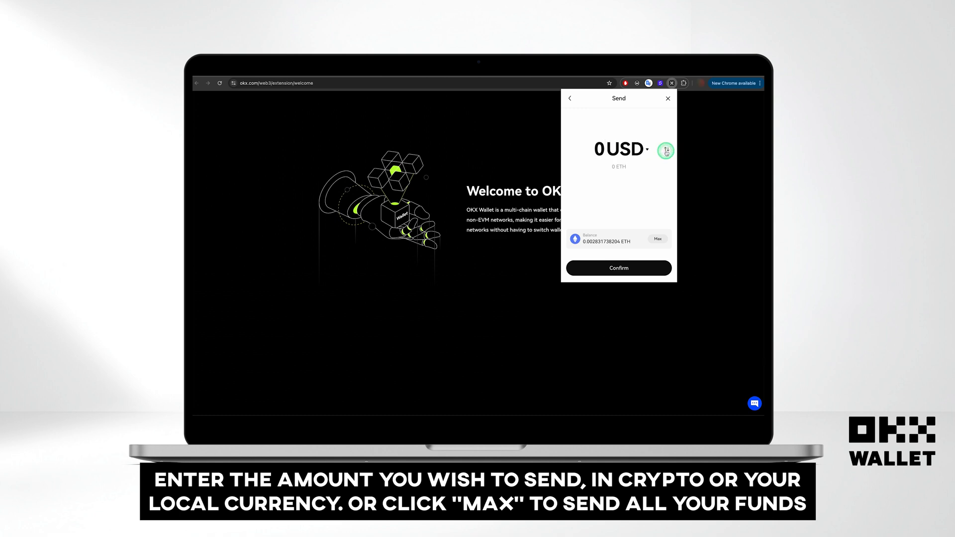
type("7")
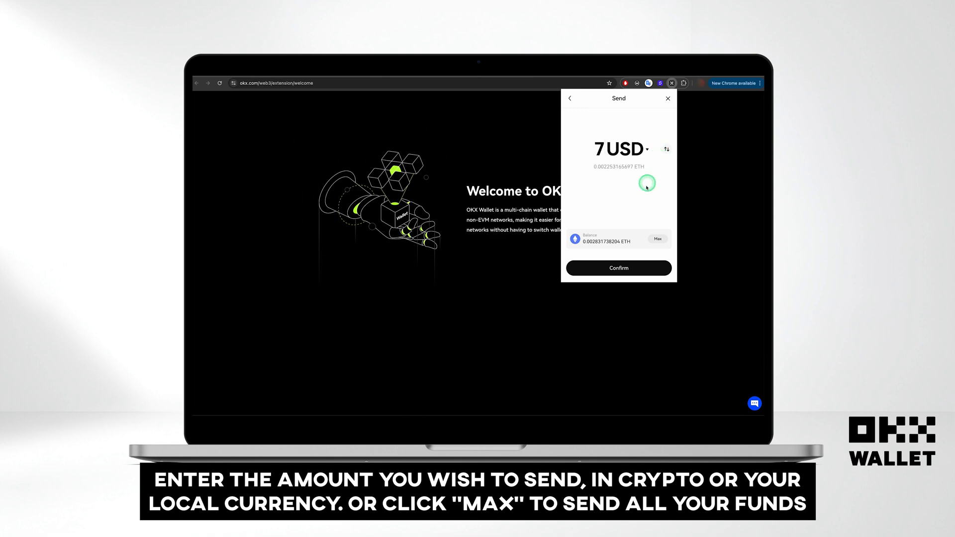
left_click(656, 238)
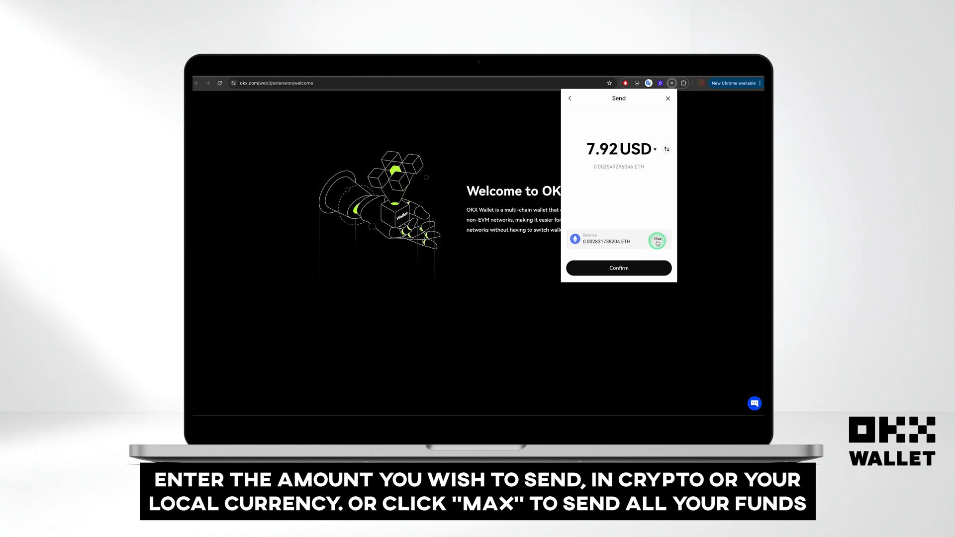
Choose the Slow network fee, submit the ETH send and view it in ETH activity
left_click(617, 267)
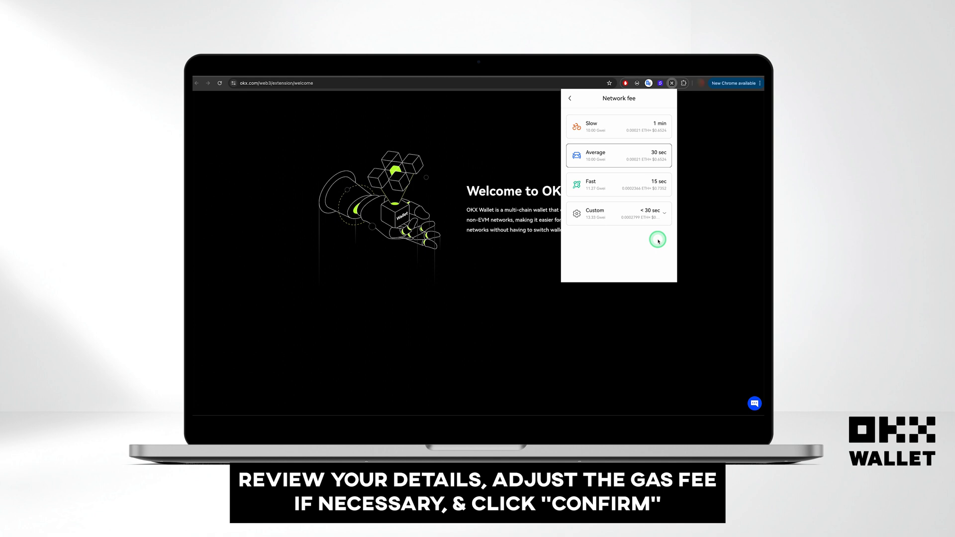
left_click(571, 99)
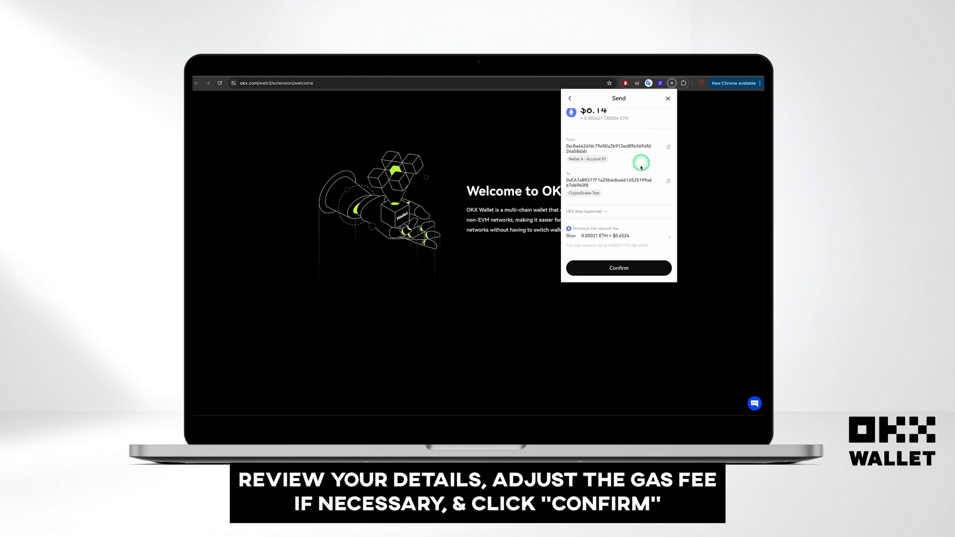
left_click(618, 267)
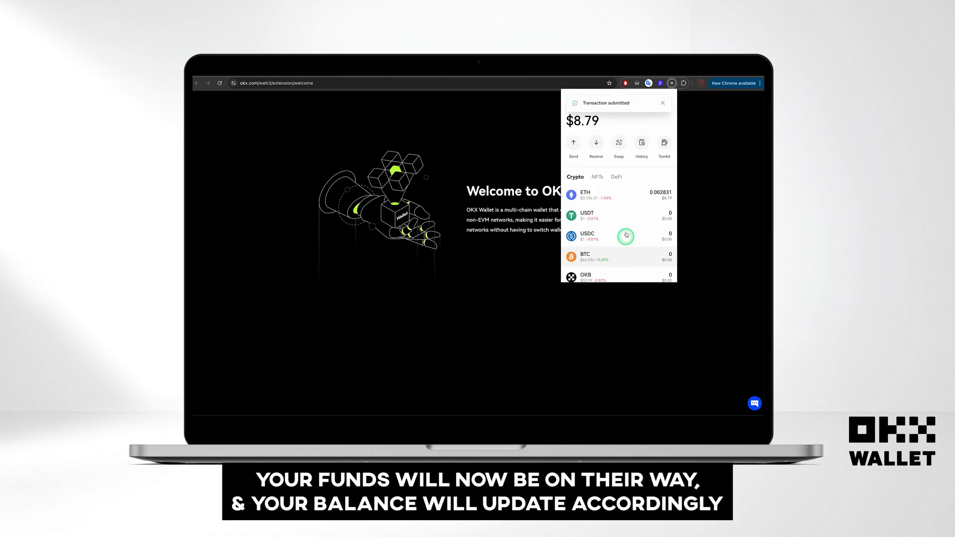
left_click(663, 102)
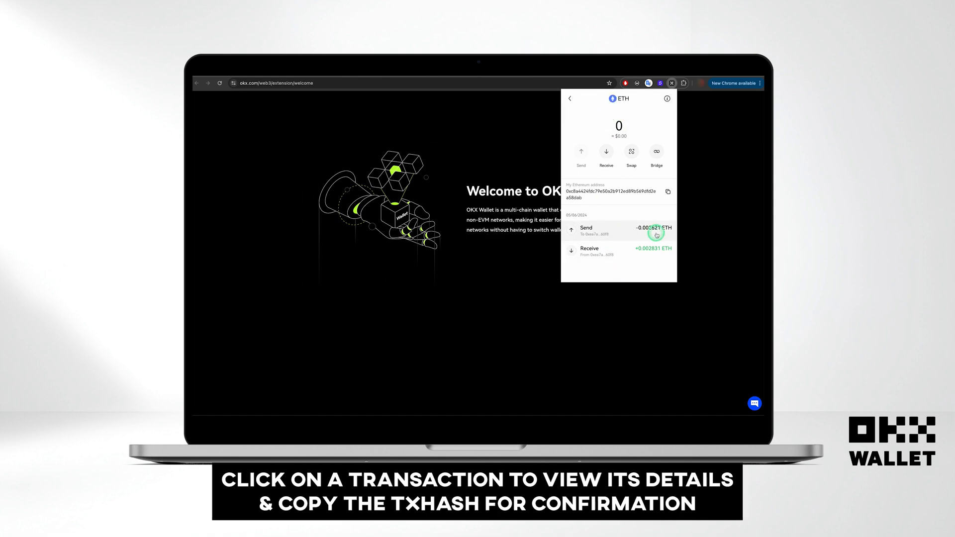
left_click(617, 229)
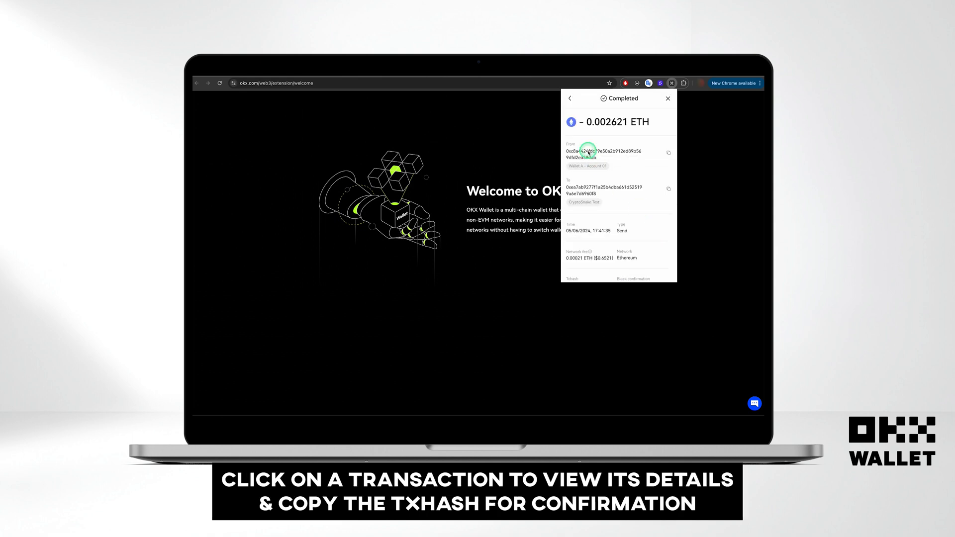
scroll("down", 3)
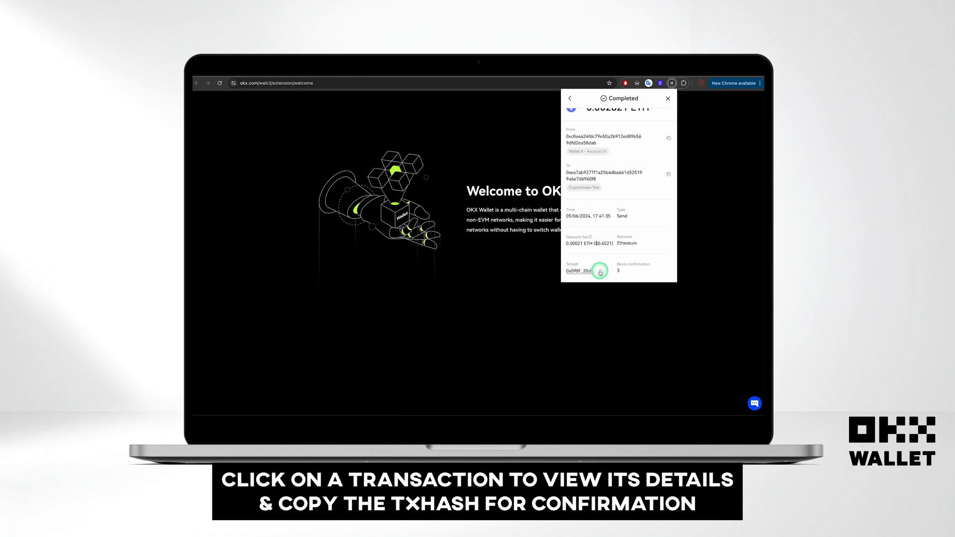
left_click(580, 271)
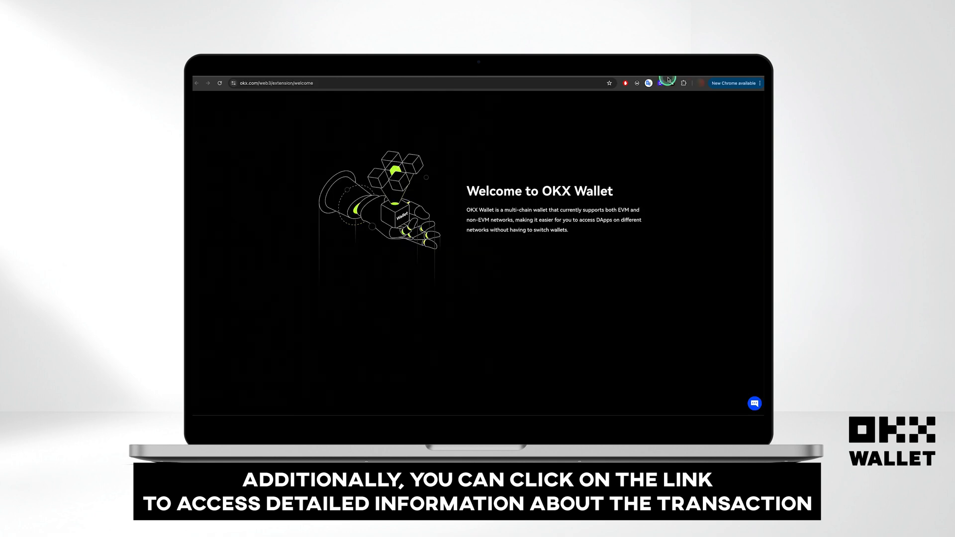
left_click(669, 82)
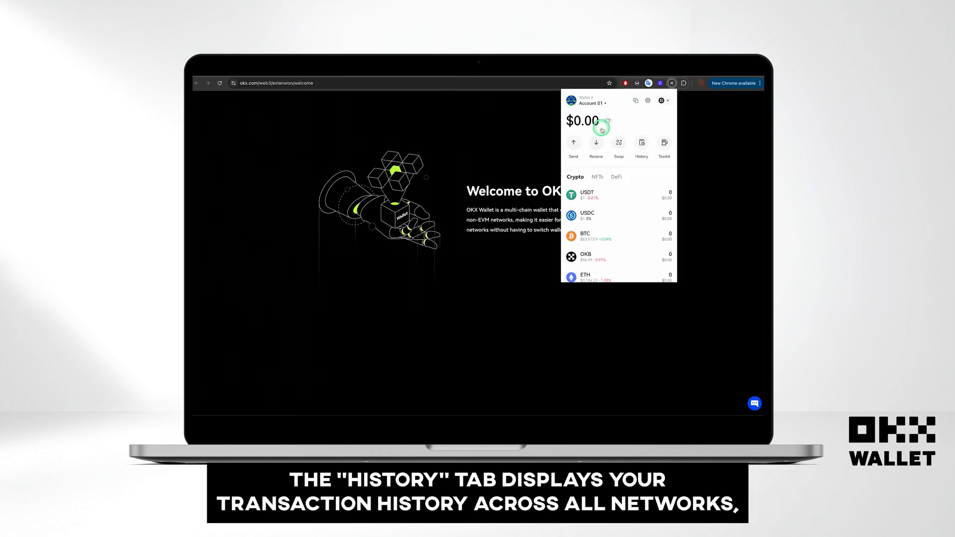
left_click(640, 146)
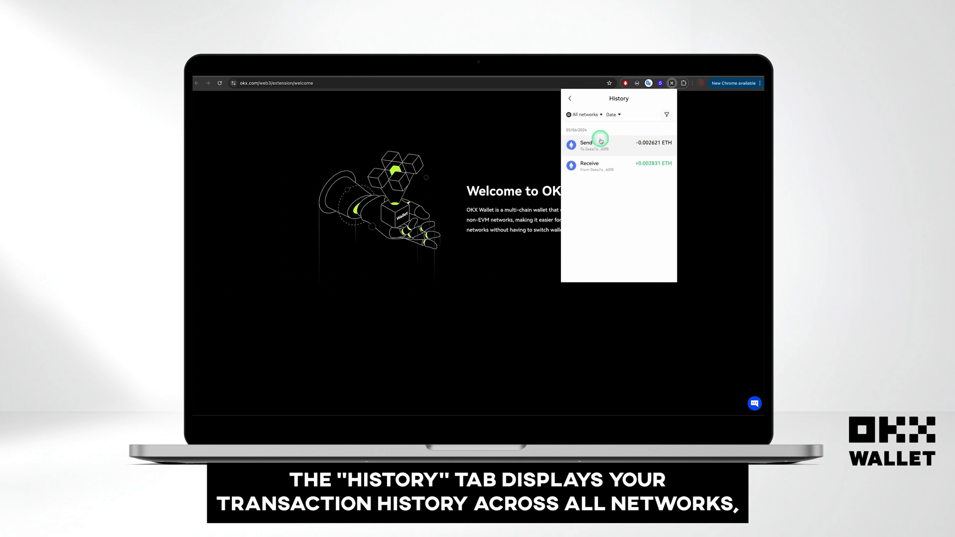
left_click(584, 115)
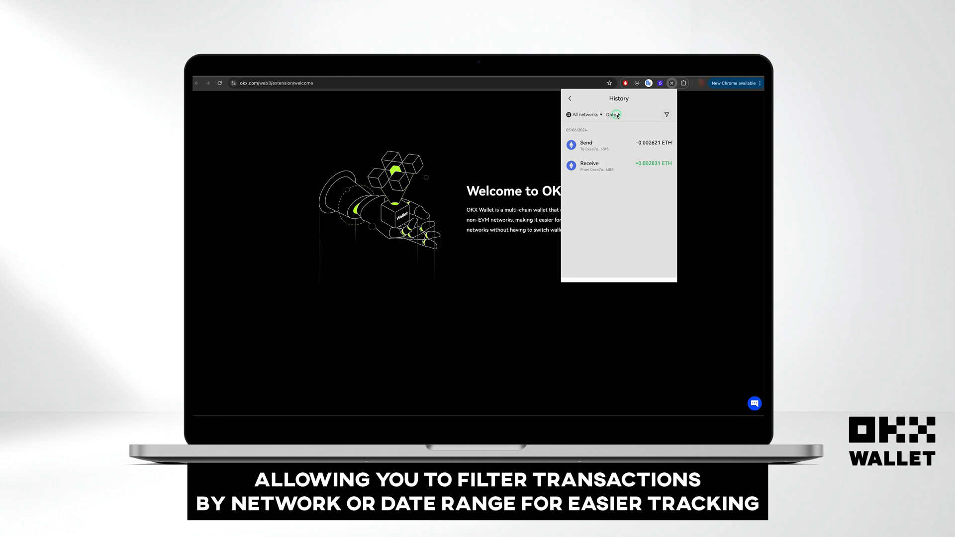
left_click(612, 113)
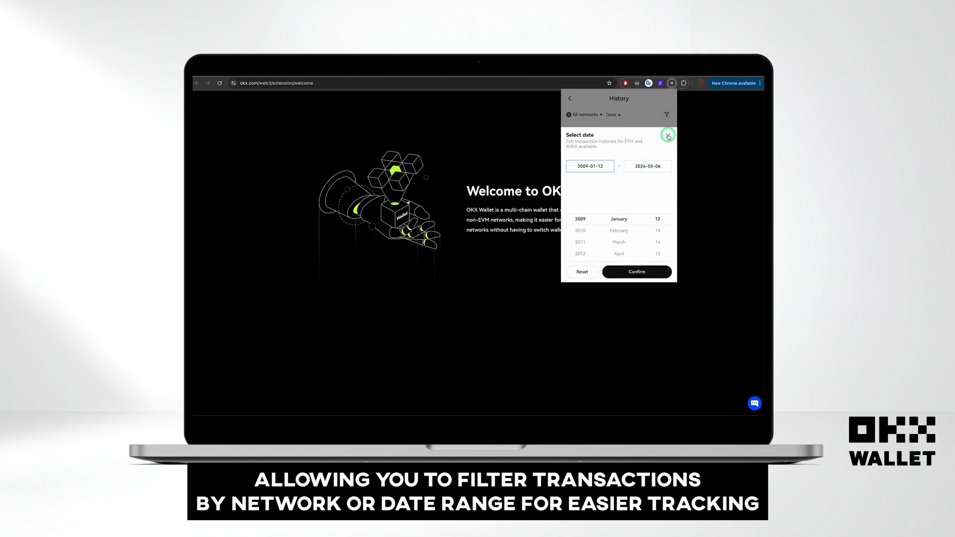
left_click(667, 135)
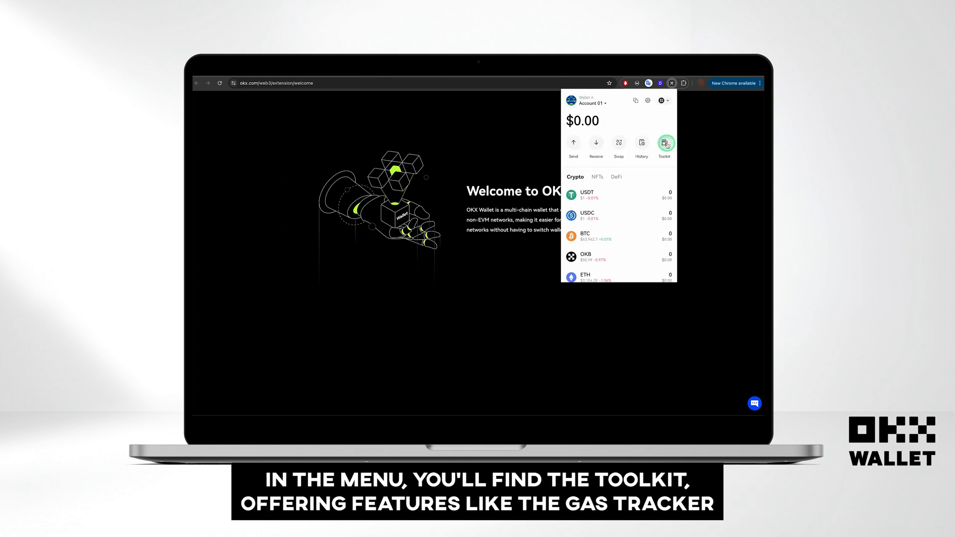
Check Bitcoin fees in the gas tracker from the Toolkit, then return to the Toolkit list
left_click(664, 143)
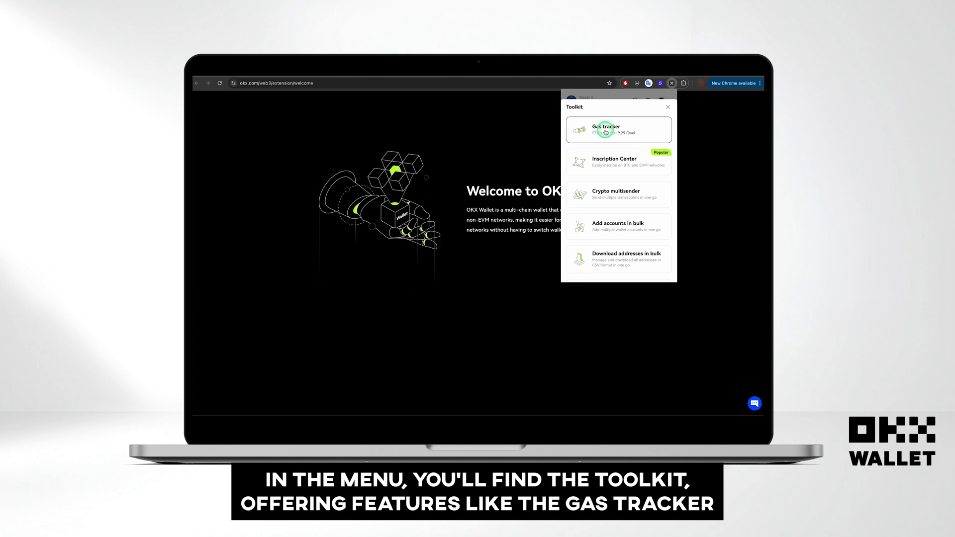
left_click(617, 128)
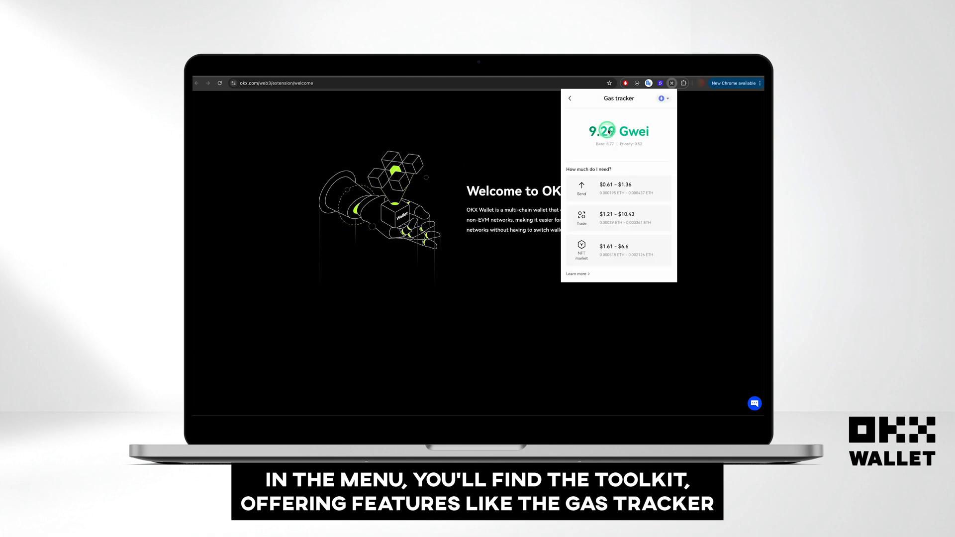
left_click(663, 99)
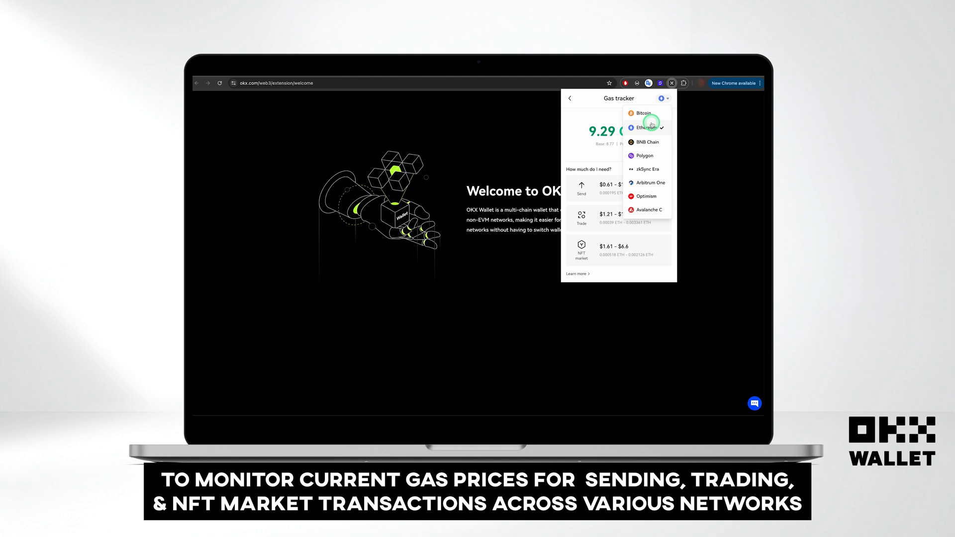
left_click(642, 113)
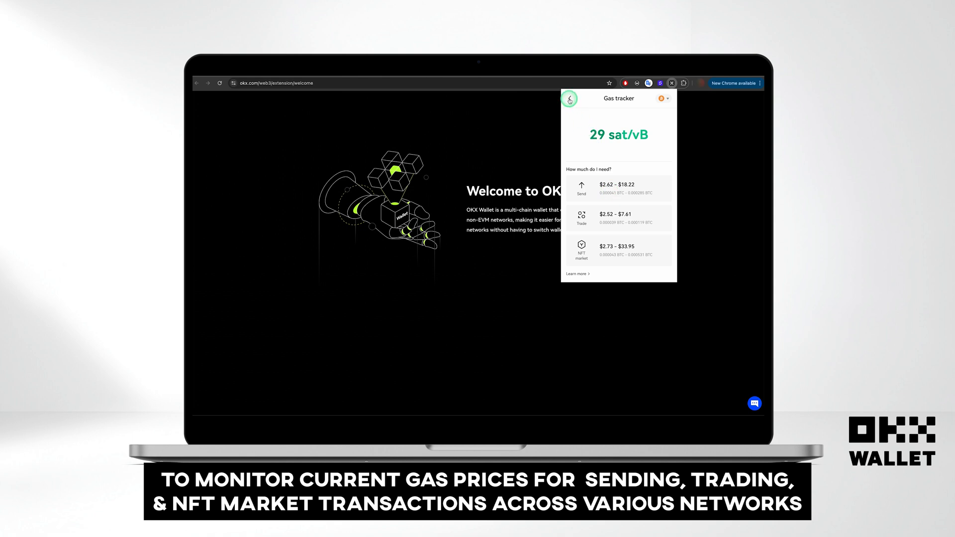
left_click(568, 99)
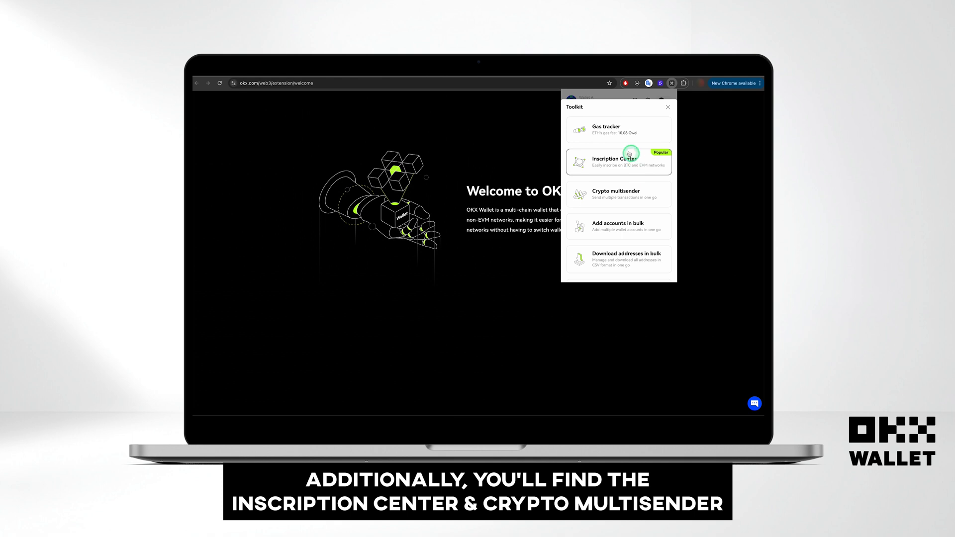
Scroll the Toolkit to its bulk import tools and close it back to the wallet home
scroll("down", 3)
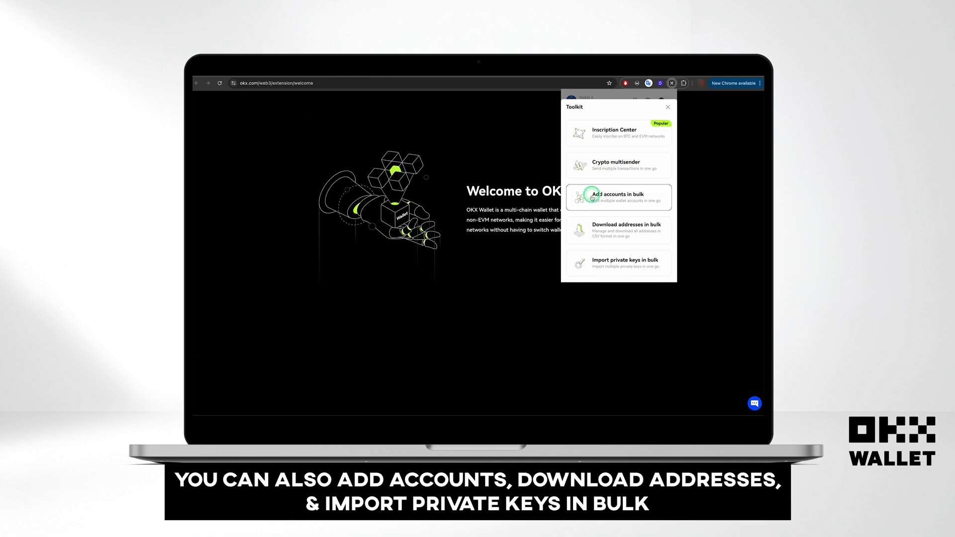
mouse_move(637, 230)
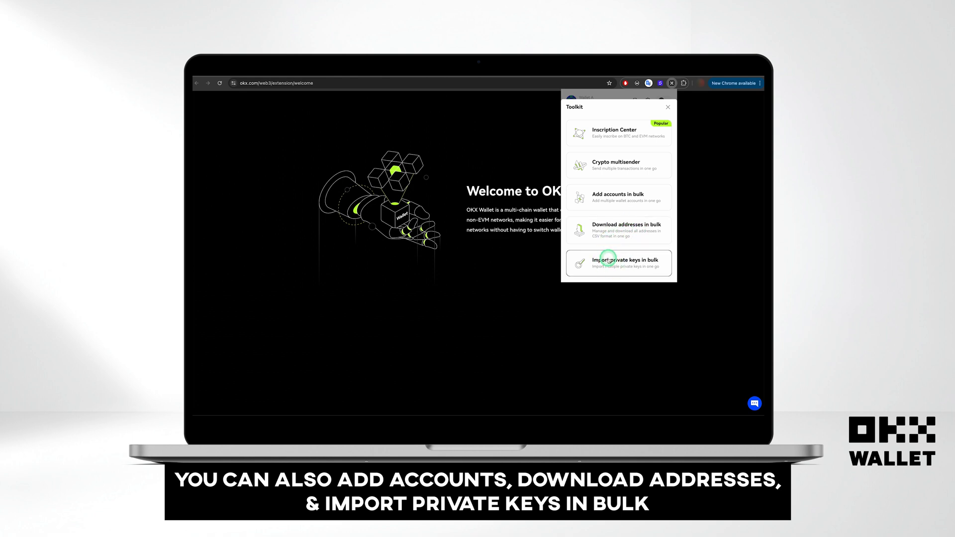
left_click(667, 107)
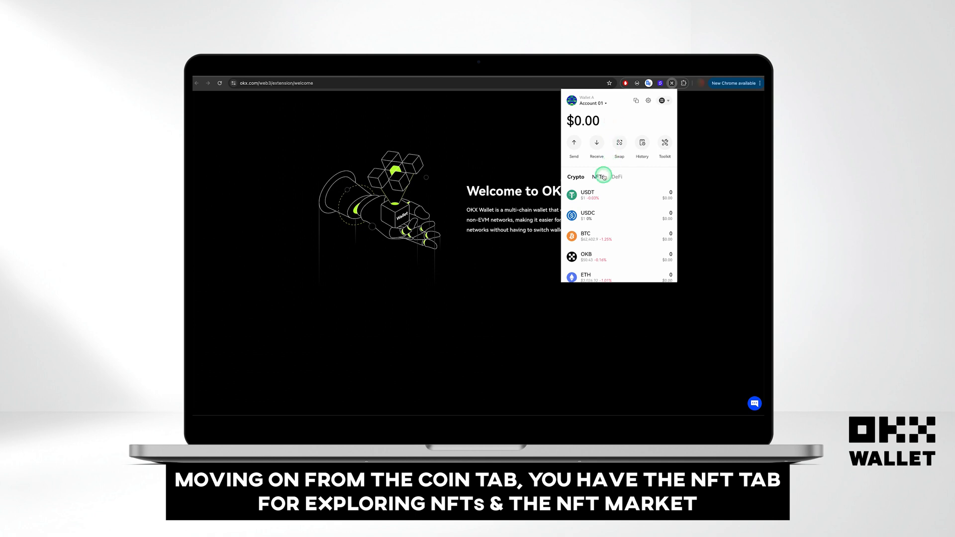
View the NFTs and DeFi tabs, then bring up account and wallet management
left_click(597, 177)
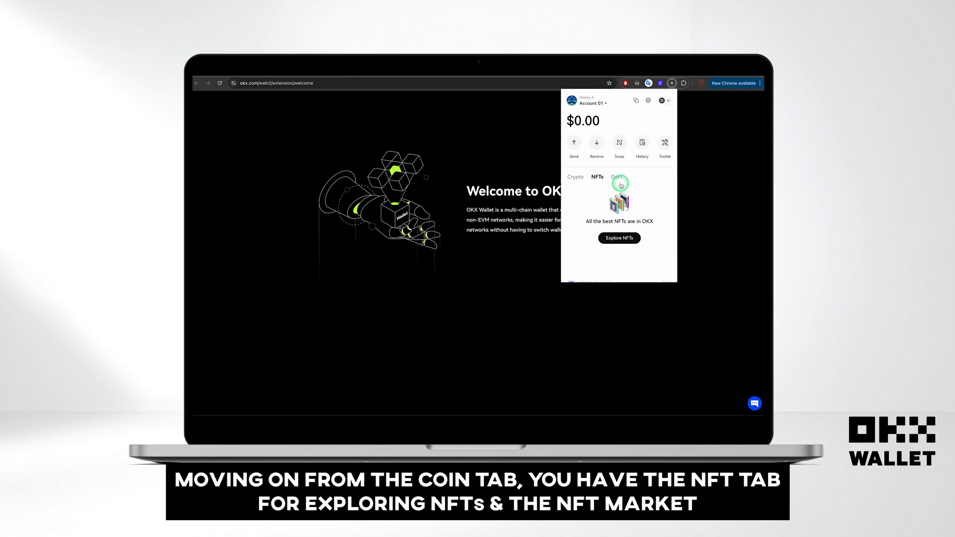
left_click(616, 177)
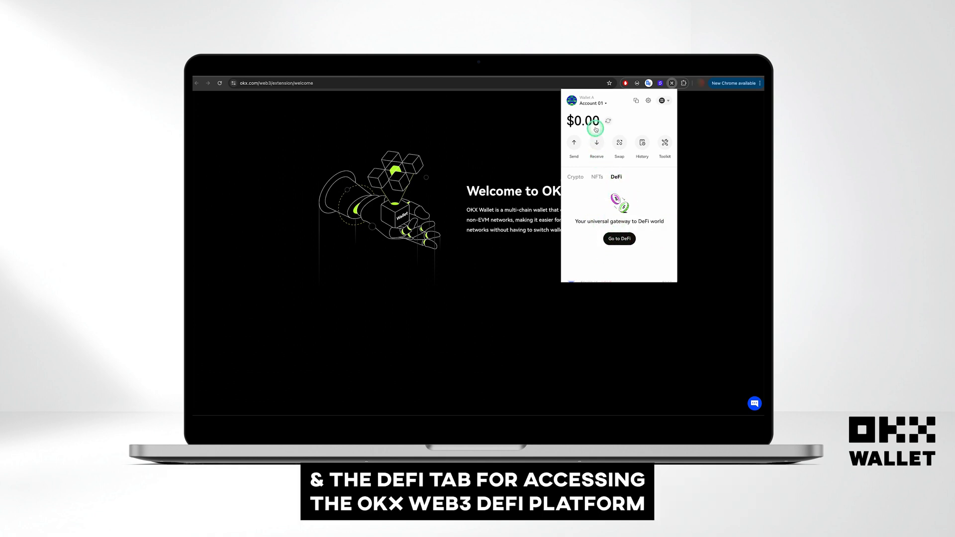
left_click(590, 101)
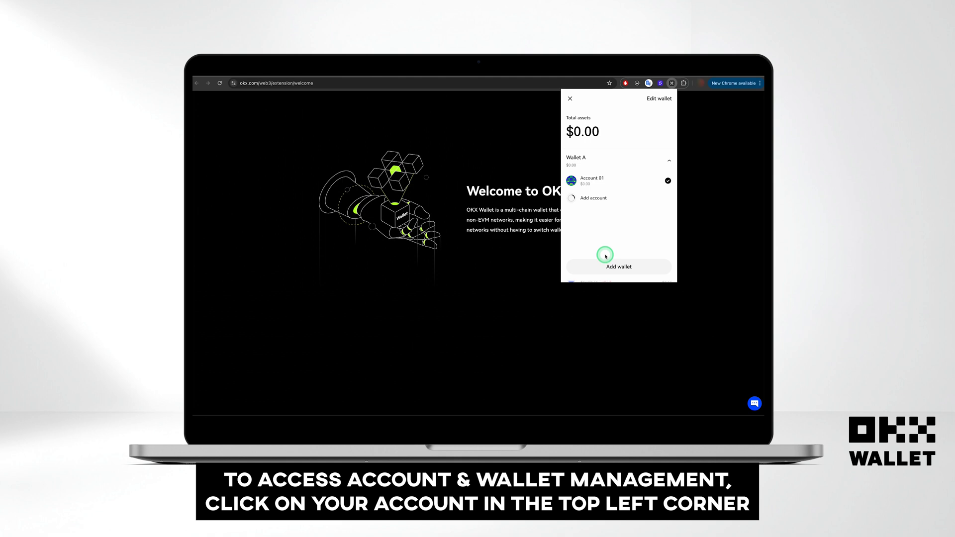
Show Wallet A's accounts and the add-wallet options: create, import or connect hardware
left_click(592, 198)
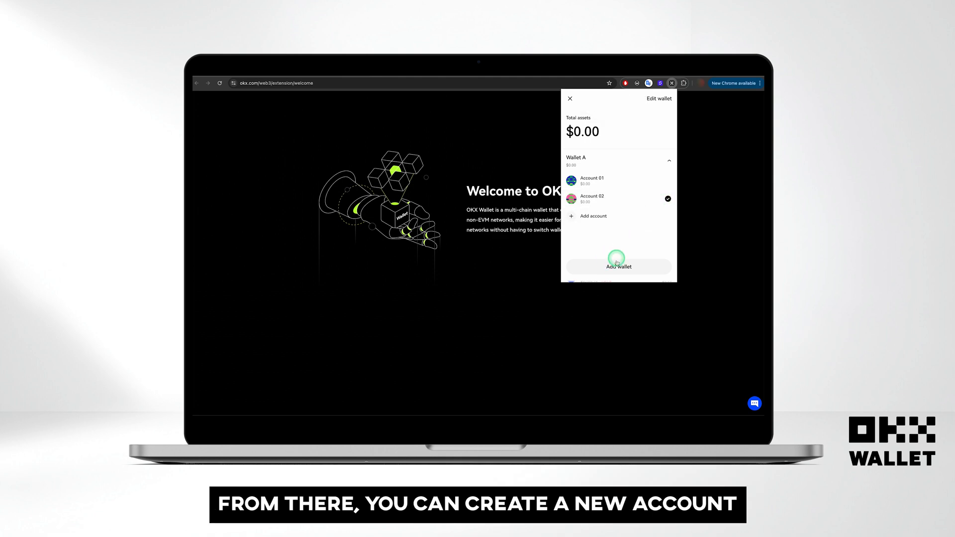
left_click(617, 267)
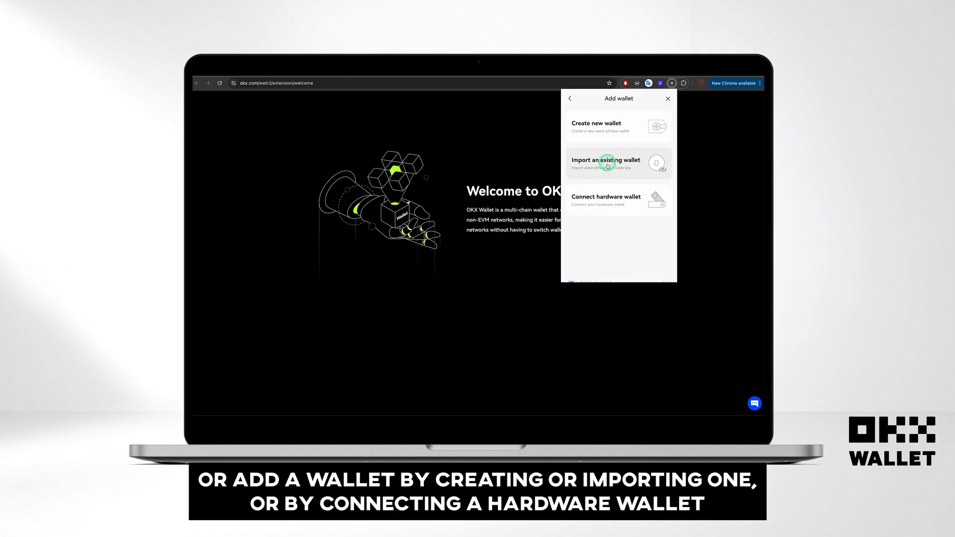
mouse_move(604, 191)
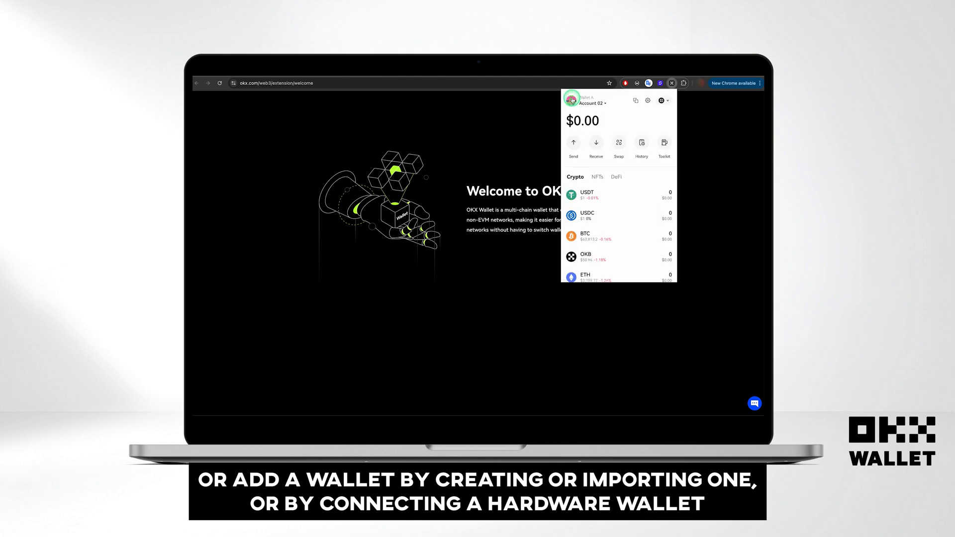
Review Wallet security in Settings and return to the main settings list
left_click(660, 101)
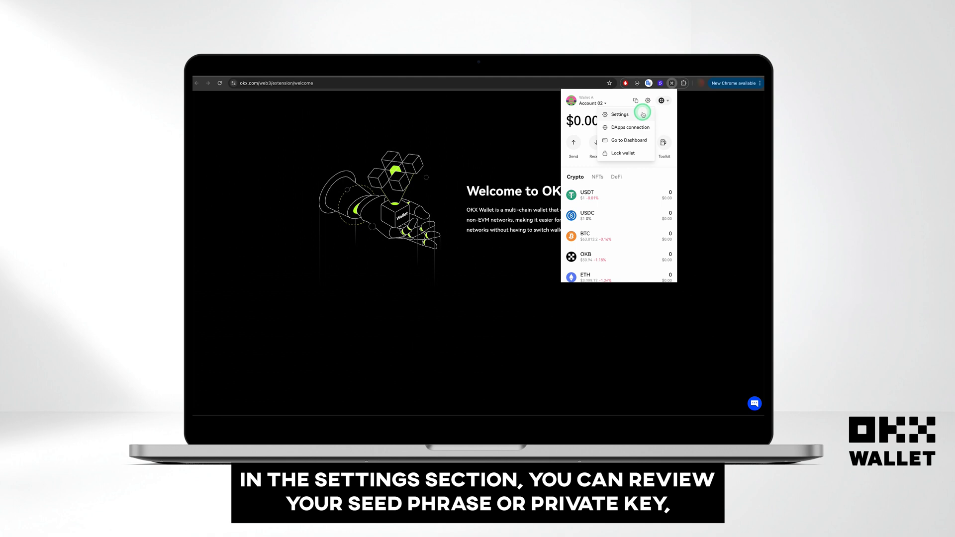
left_click(618, 115)
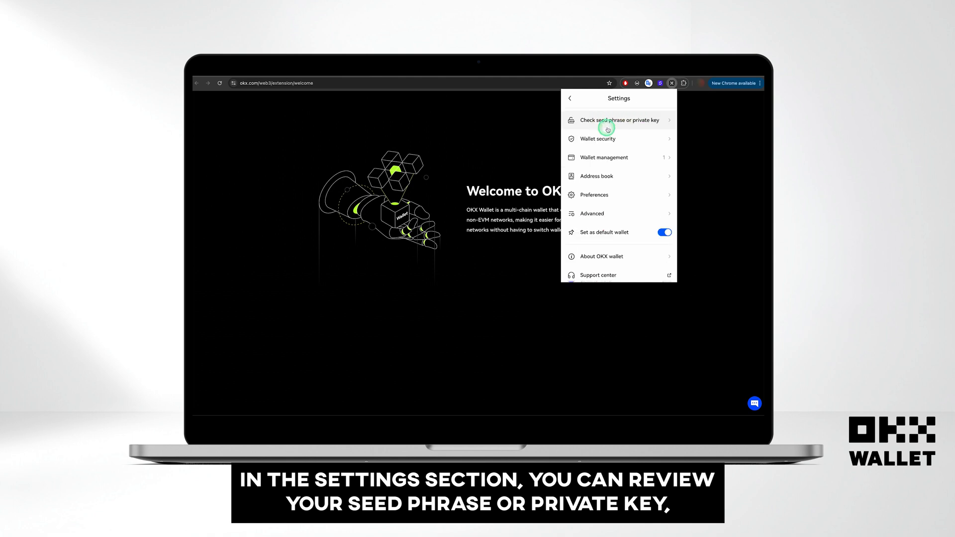
left_click(597, 139)
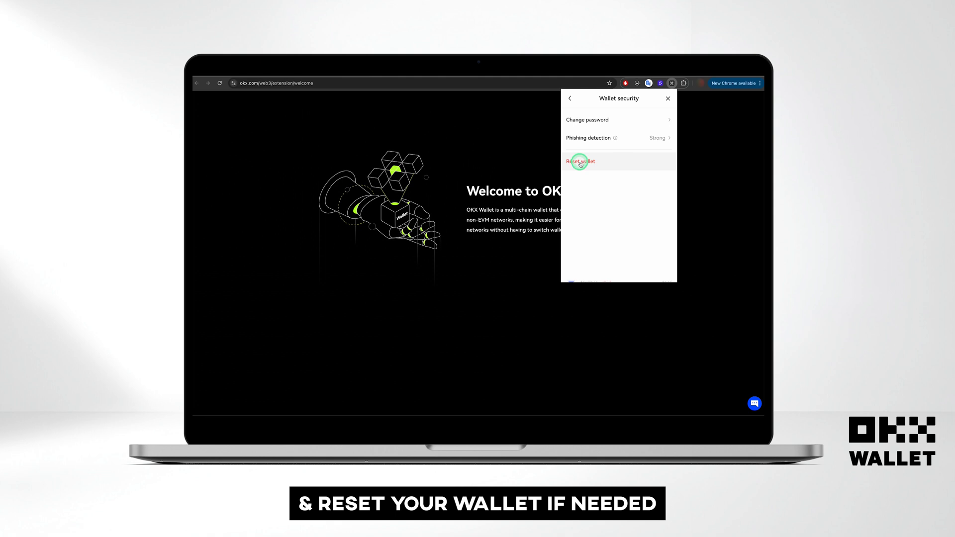
left_click(569, 98)
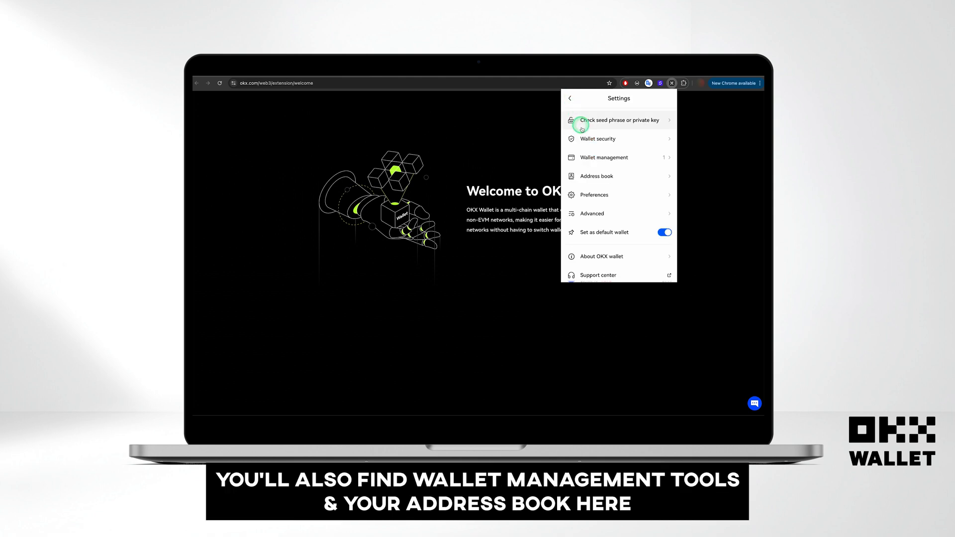
mouse_move(588, 177)
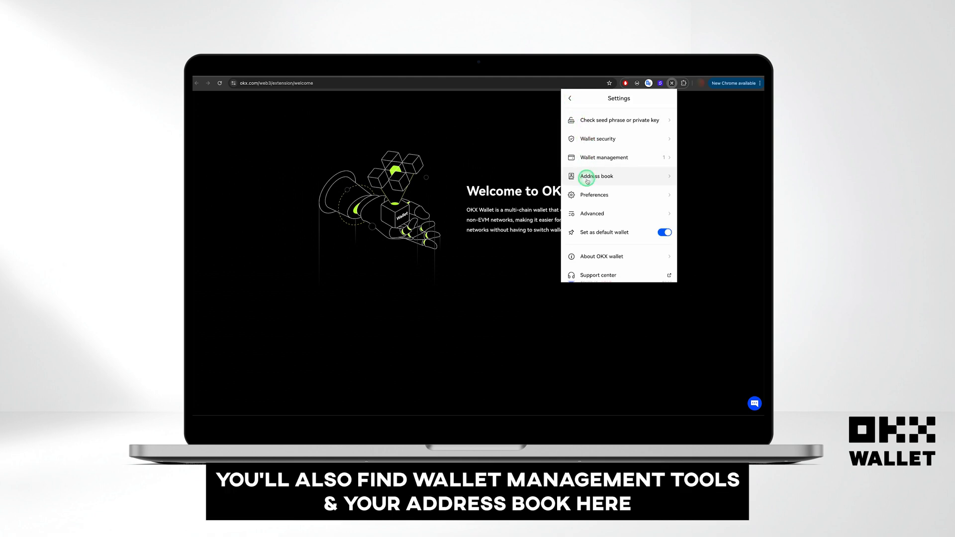
Set auto-lock to 5 minutes in Preferences and go back to the settings list
left_click(593, 195)
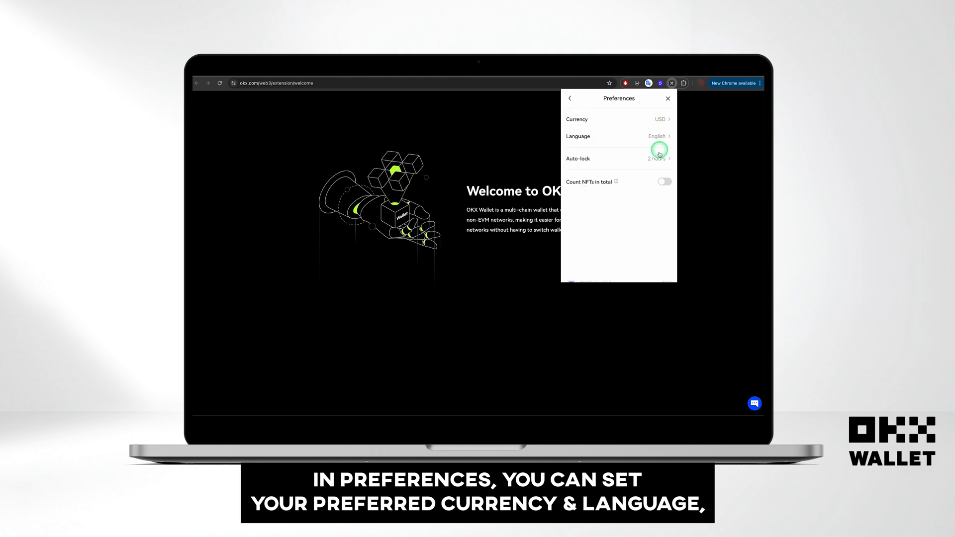
left_click(618, 158)
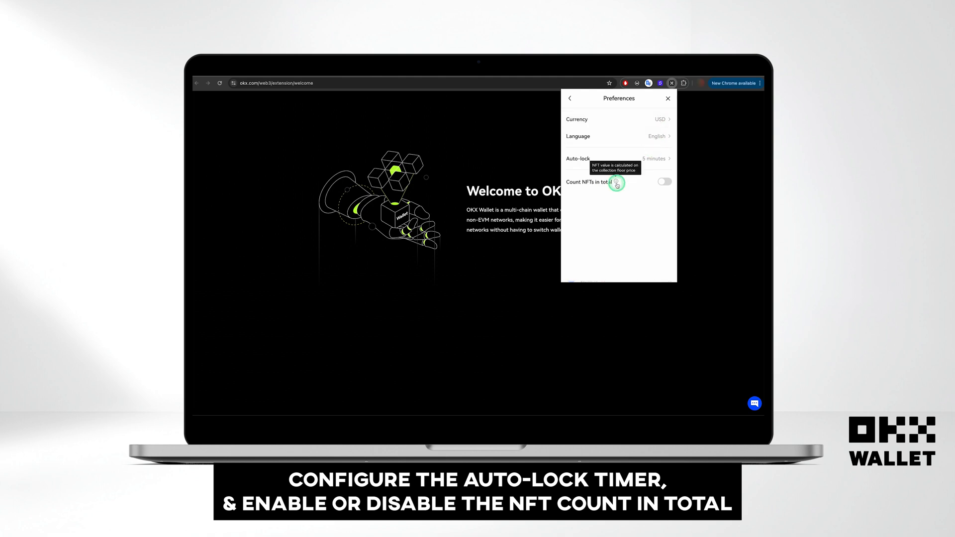
left_click(570, 98)
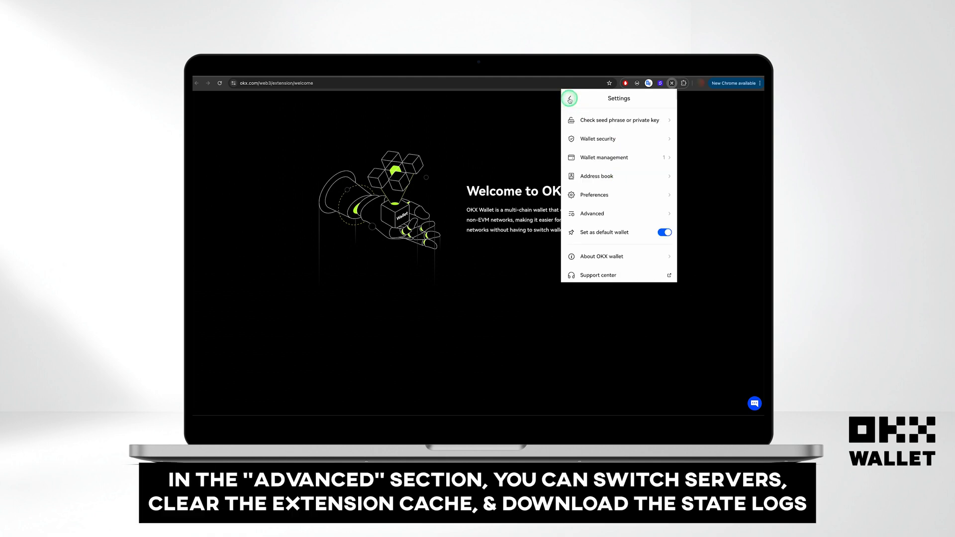
left_click(591, 212)
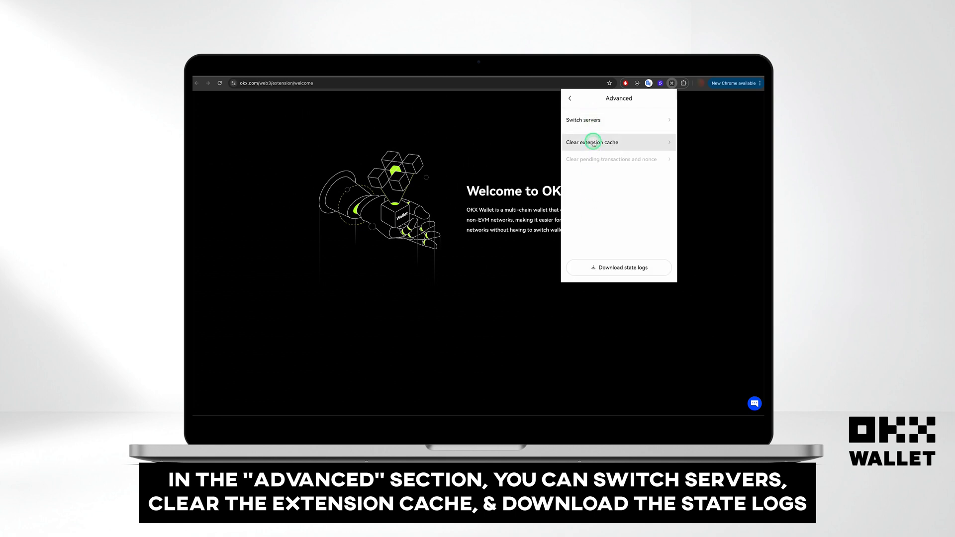
mouse_move(613, 246)
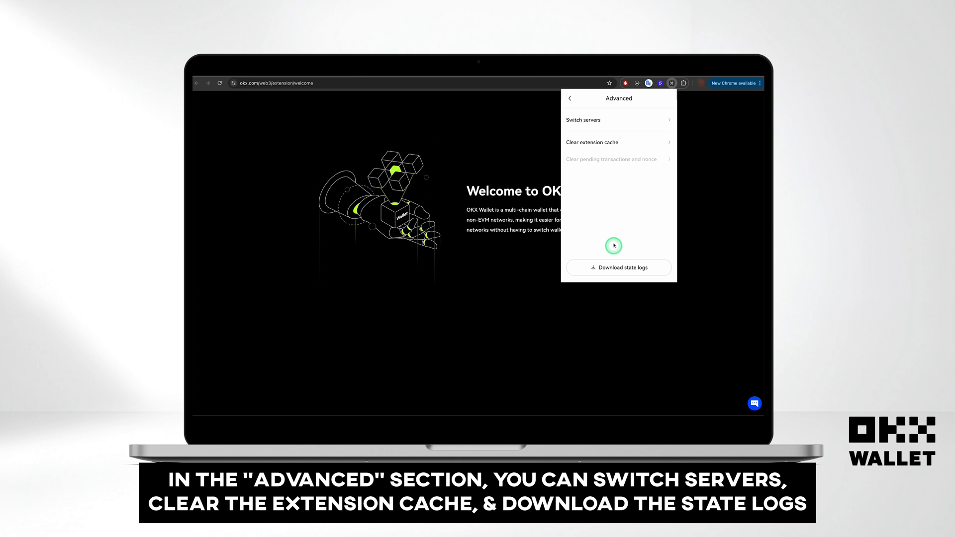
left_click(571, 98)
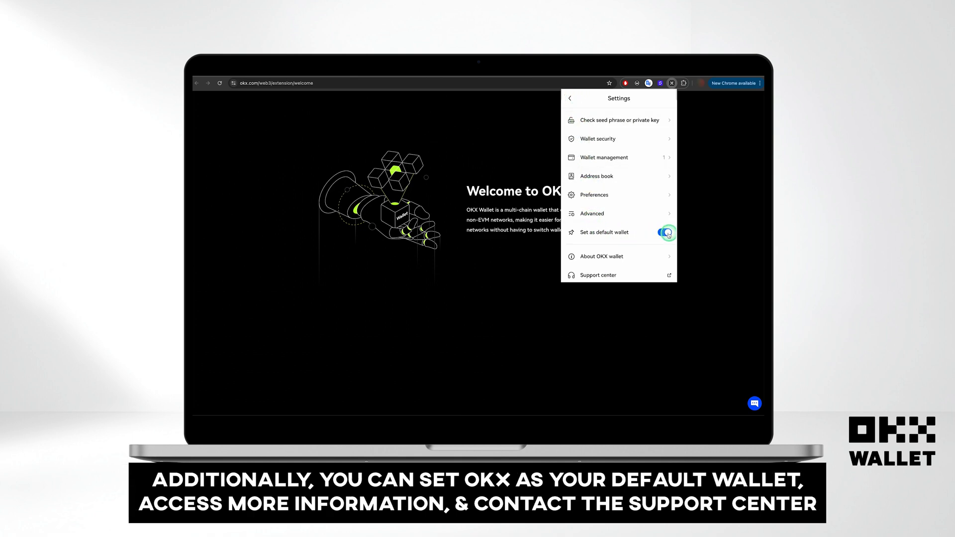
left_click(664, 233)
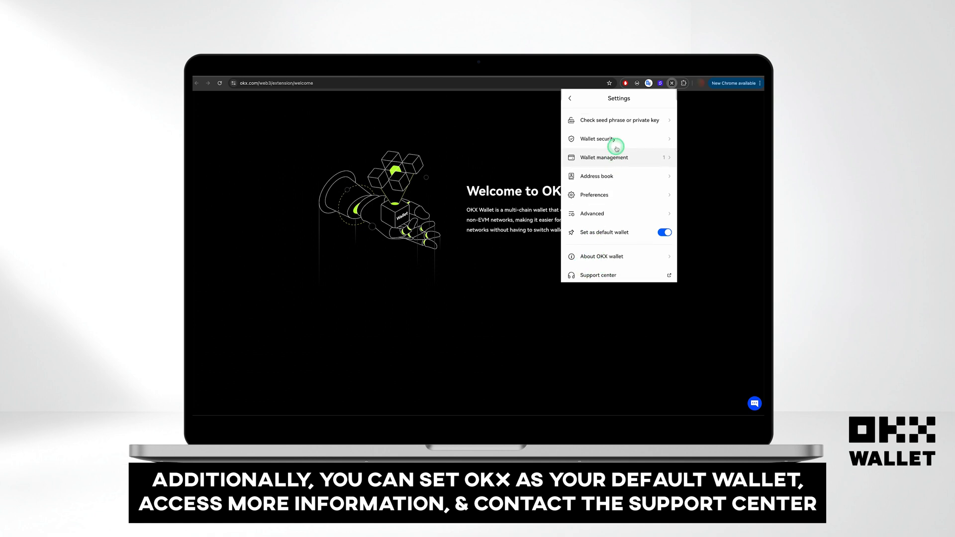
Lock the wallet from the quick menu so it shows the unlock screen
left_click(647, 100)
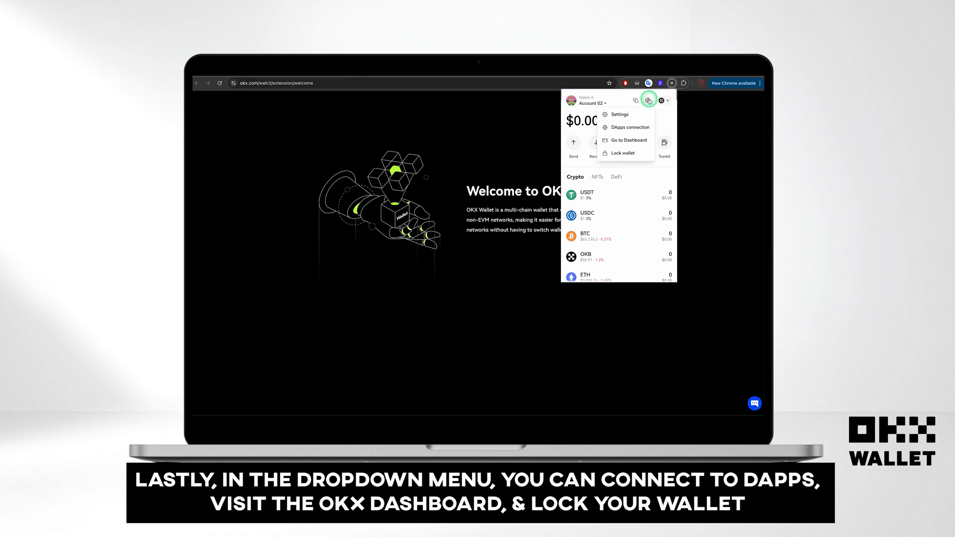
mouse_move(619, 127)
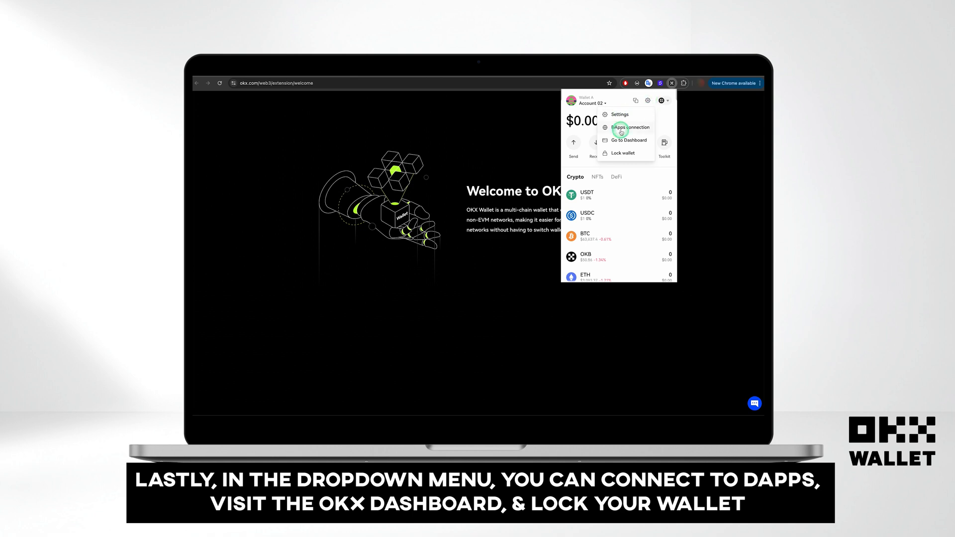
mouse_move(617, 140)
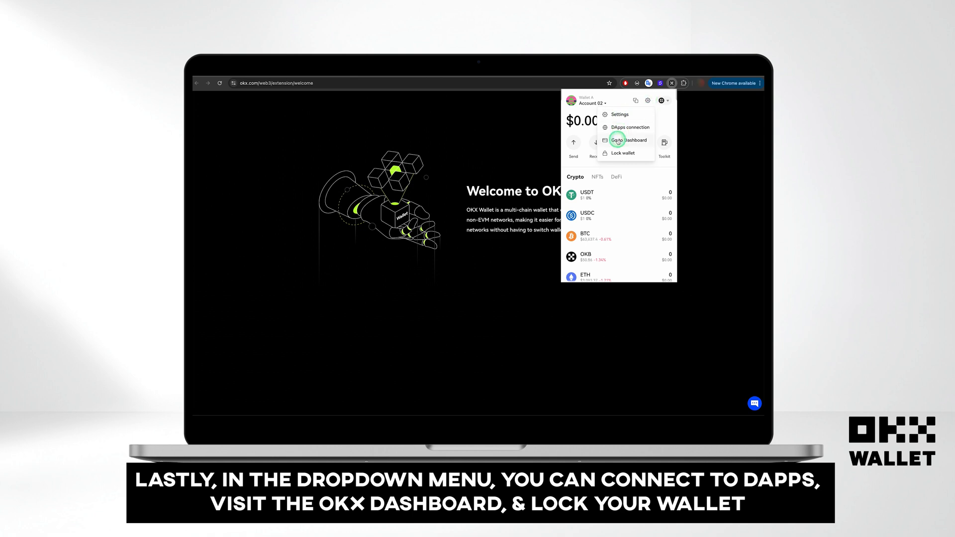
left_click(623, 153)
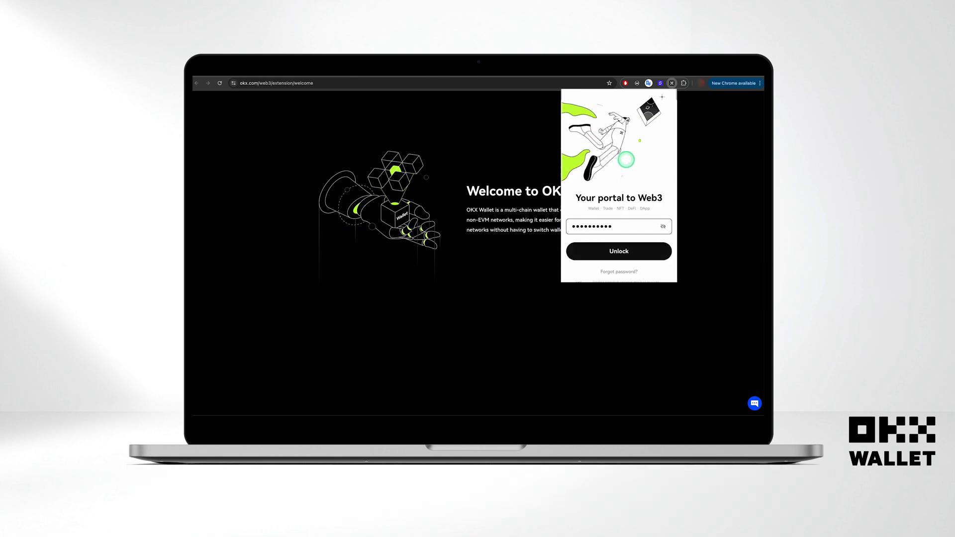
Unlock the wallet and scroll through the Mainnet network selection list
left_click(618, 251)
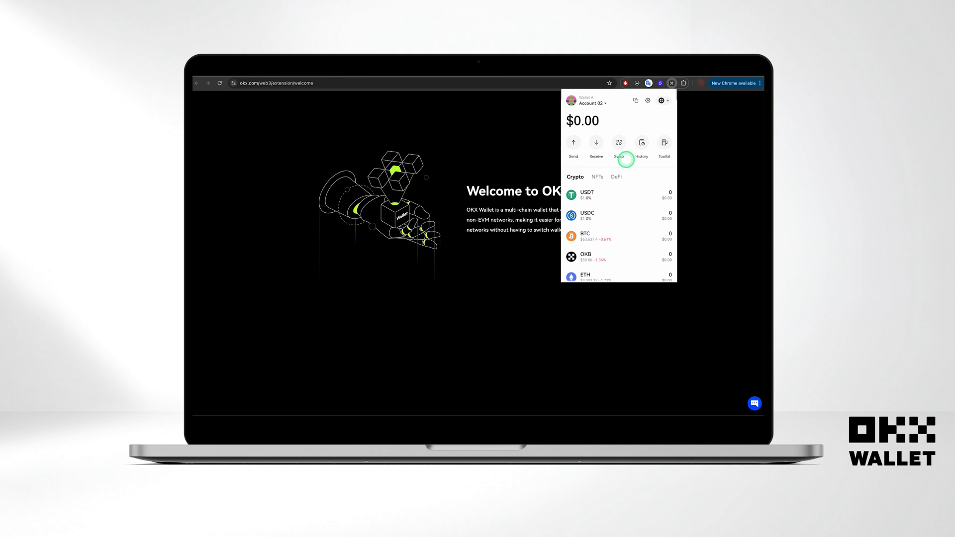
left_click(663, 100)
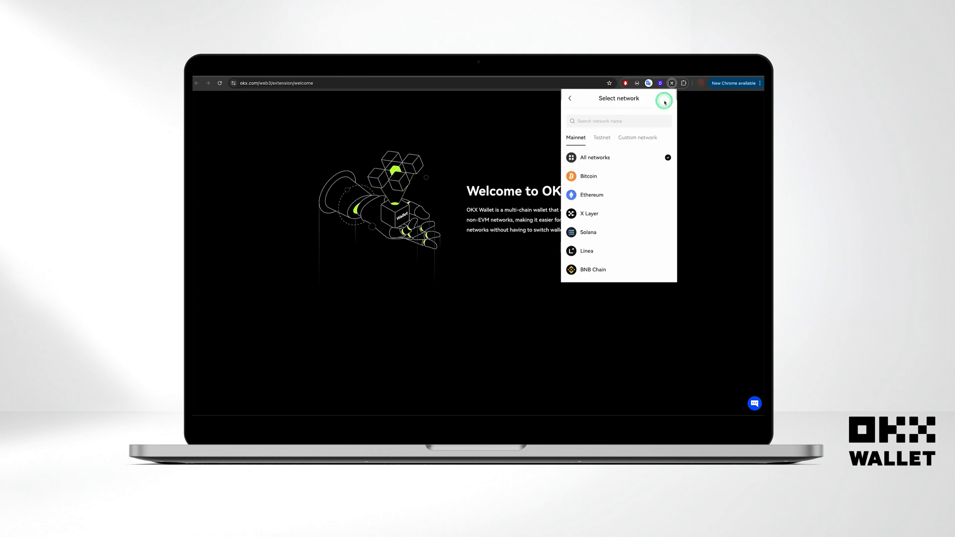
scroll("down", 3)
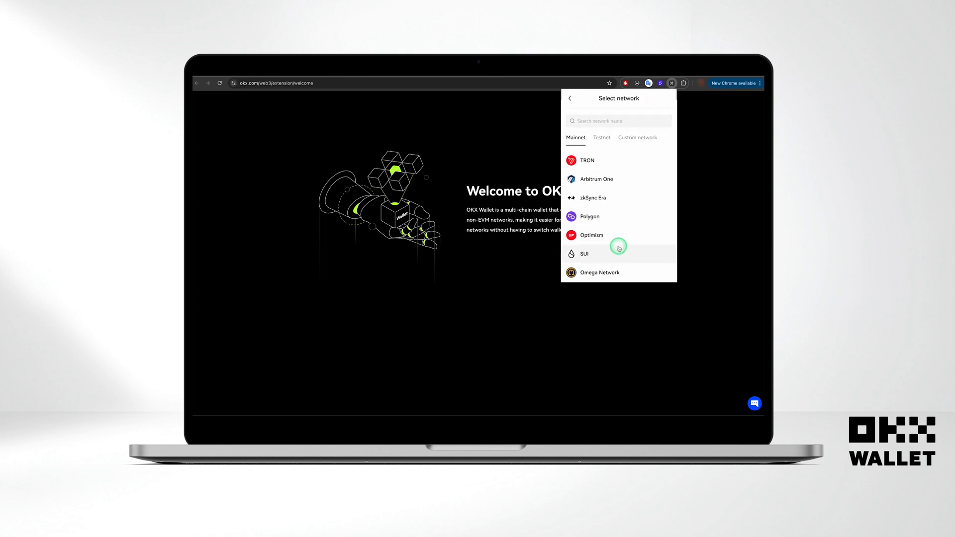
scroll("down", 3)
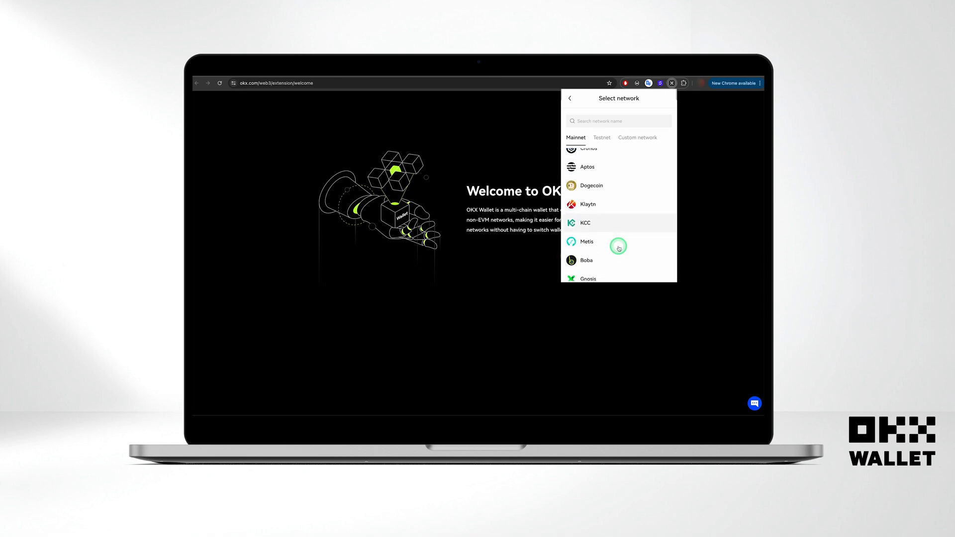